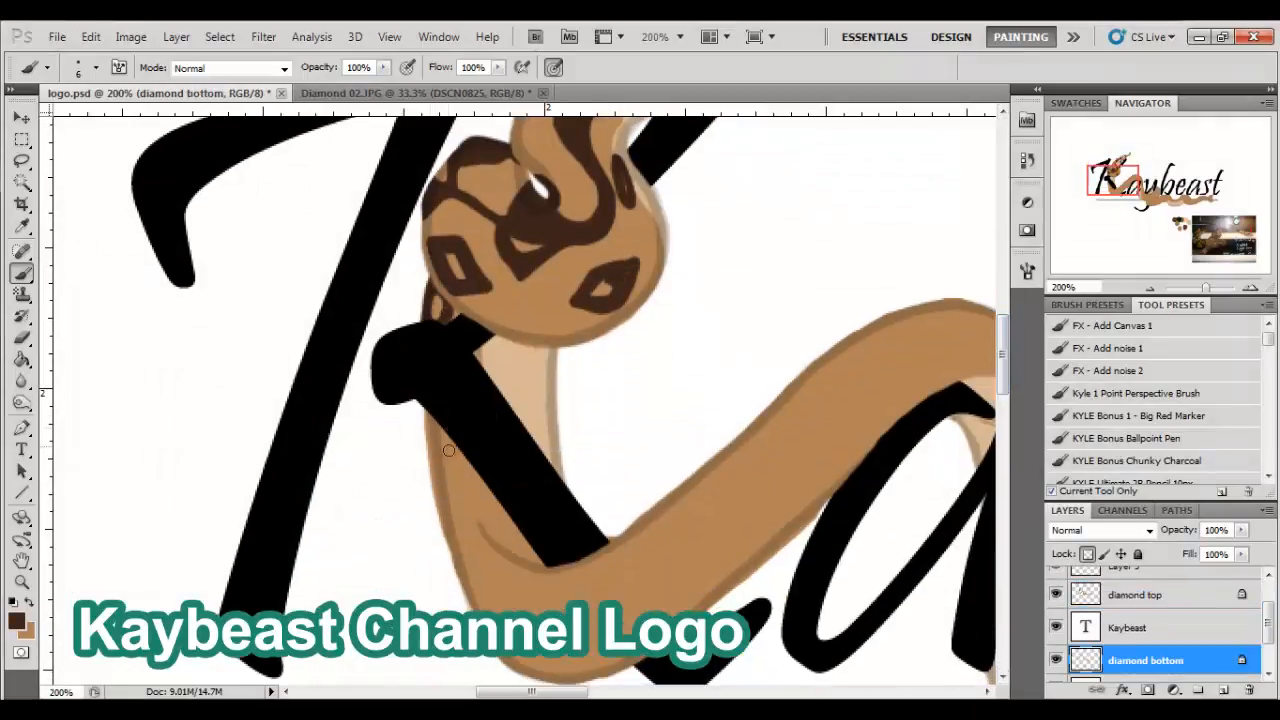
Colour the Kaybeast script lettering black, hide the grid and nudge the word into place
{"action": "left_click", "coordinate": [388, 36]}
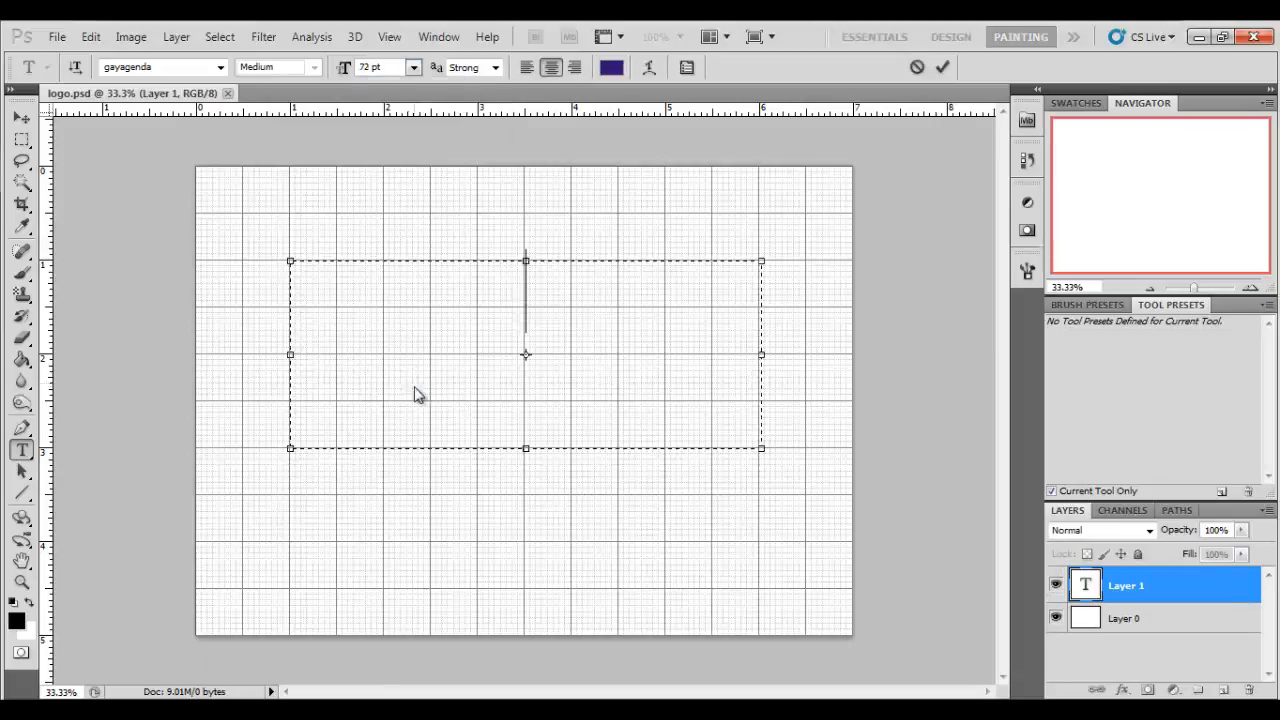
{"action": "left_click", "coordinate": [612, 68]}
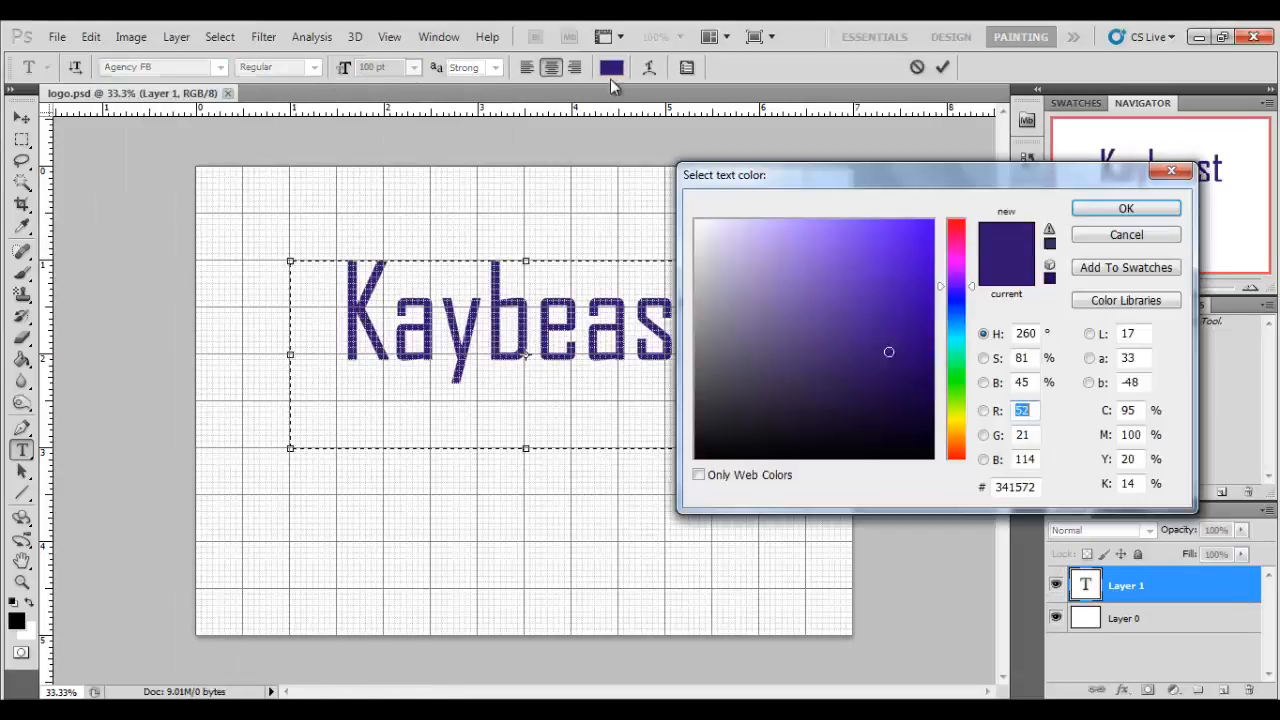
{"action": "left_click", "coordinate": [388, 36]}
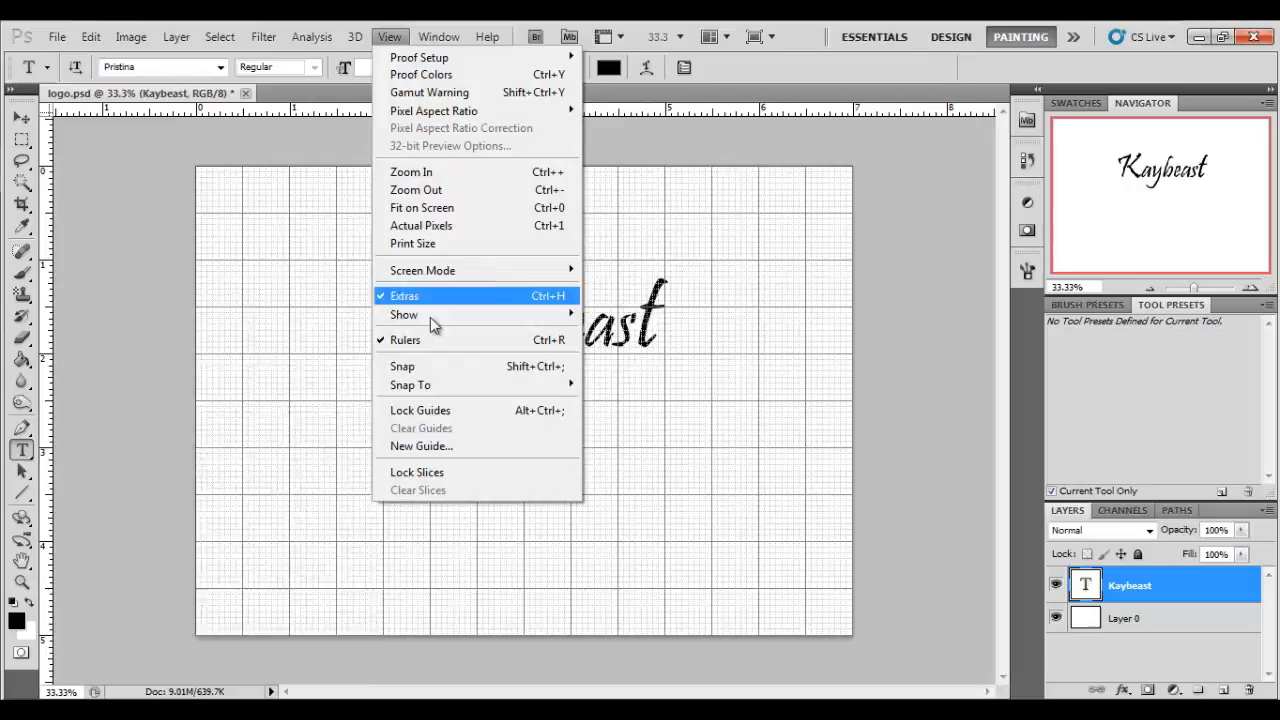
{"action": "left_click", "coordinate": [404, 296]}
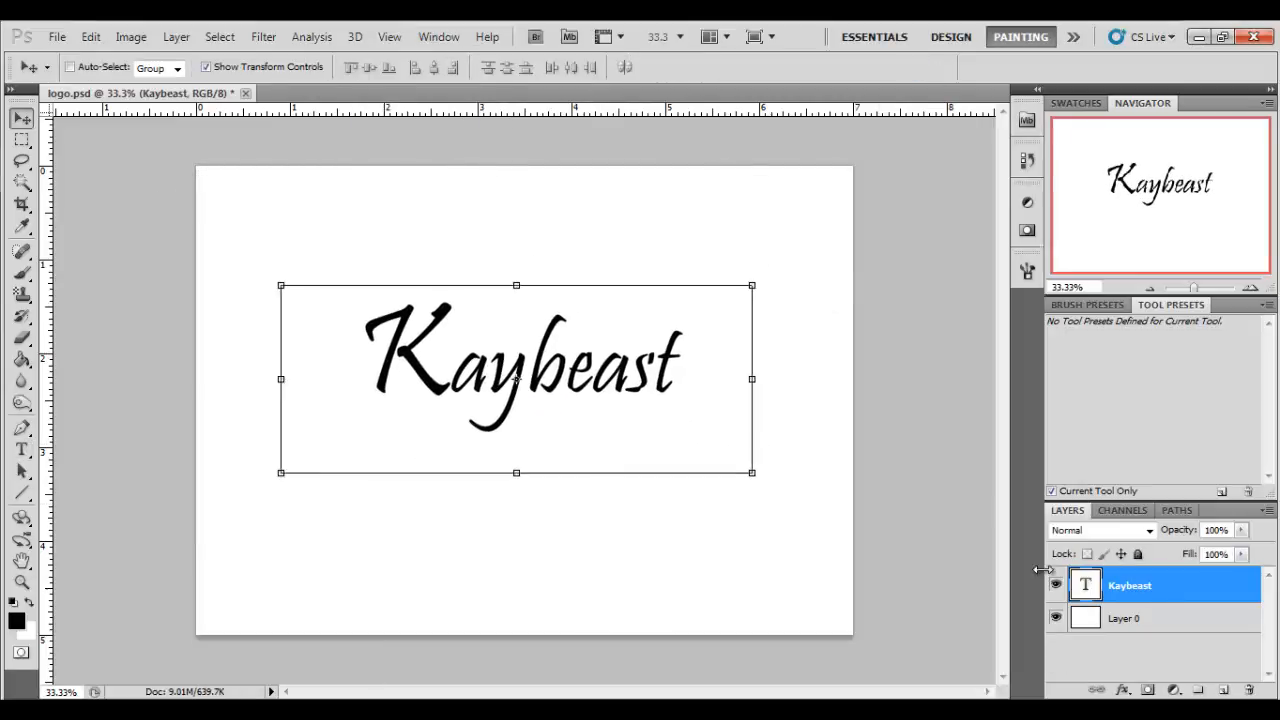
{"action": "left_click_drag", "start_coordinate": [1240, 548], "coordinate": [1176, 548]}
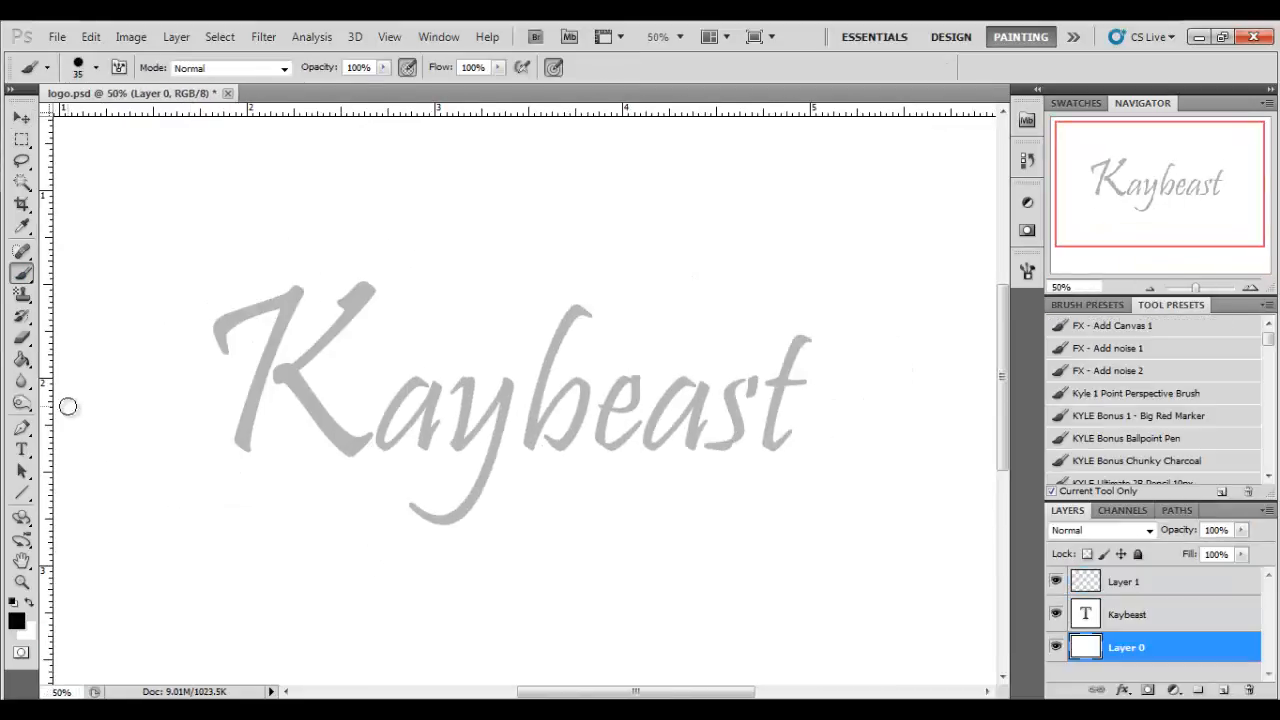
Brush a rough snake shape coiling around the K and along the word on a new layer
{"action": "left_click_drag", "start_coordinate": [236, 468], "coordinate": [784, 470]}
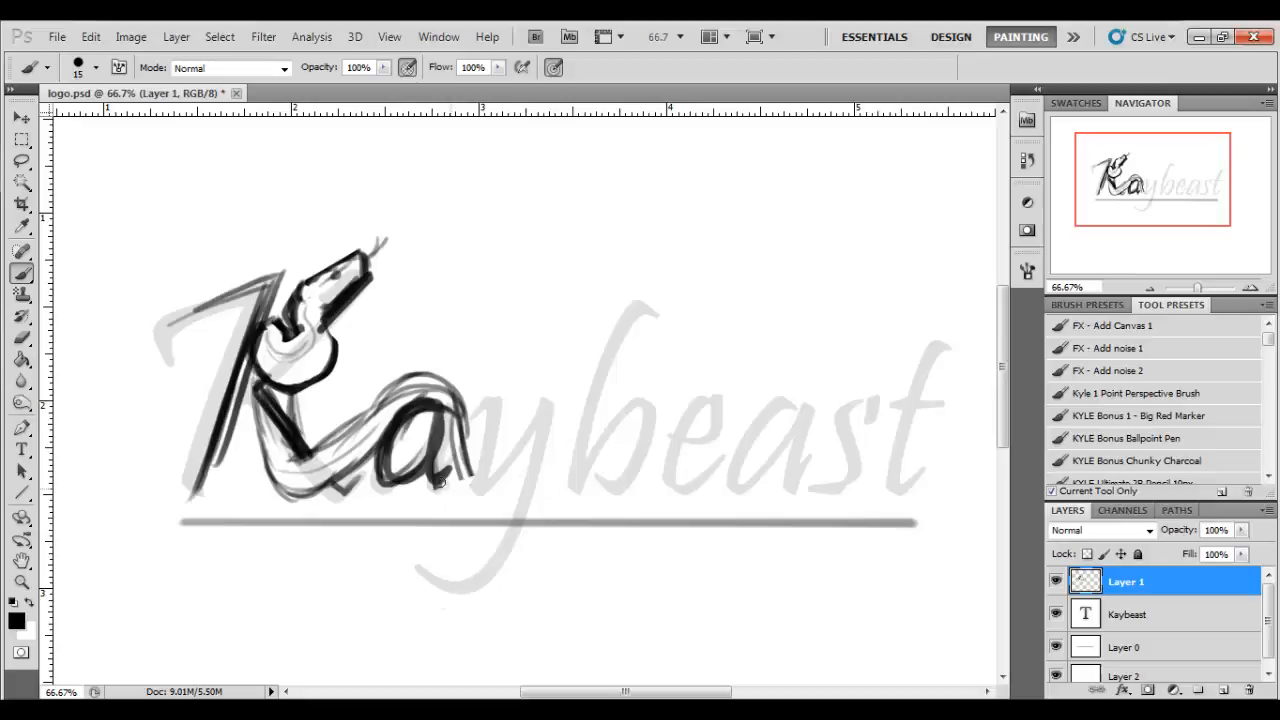
{"action": "left_click_drag", "start_coordinate": [460, 470], "coordinate": [656, 542]}
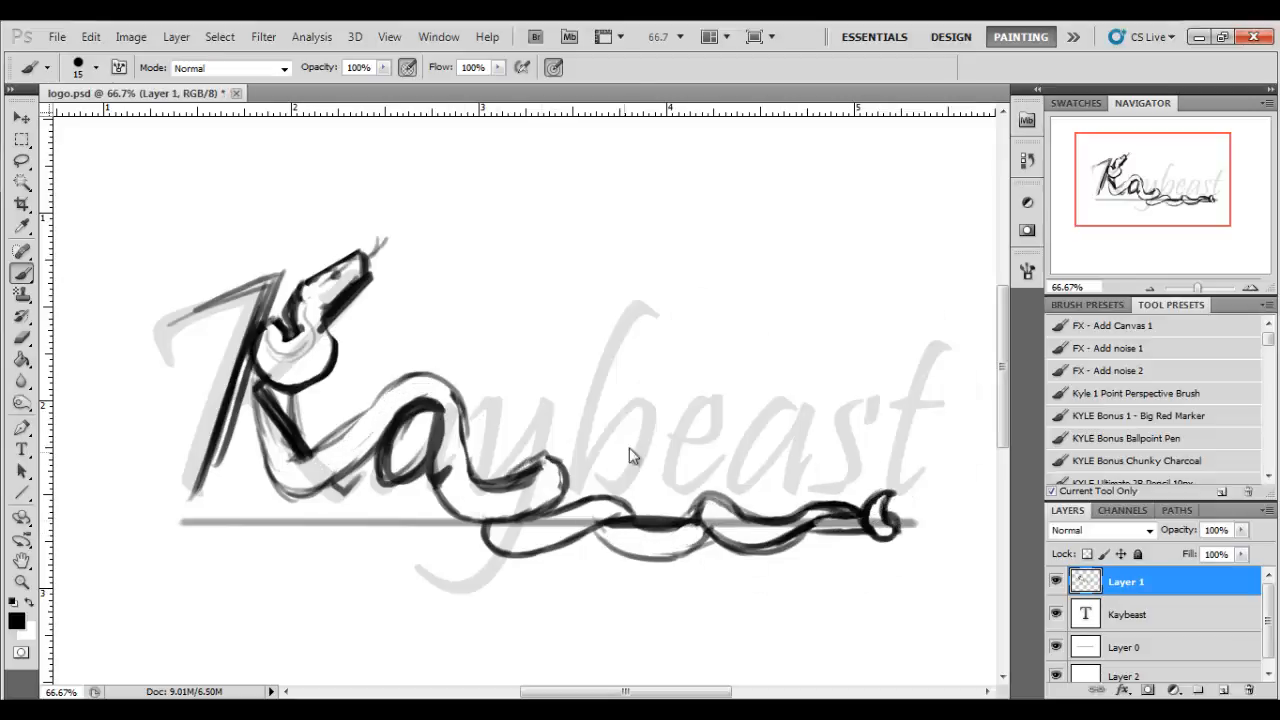
{"action": "left_click", "coordinate": [1130, 614]}
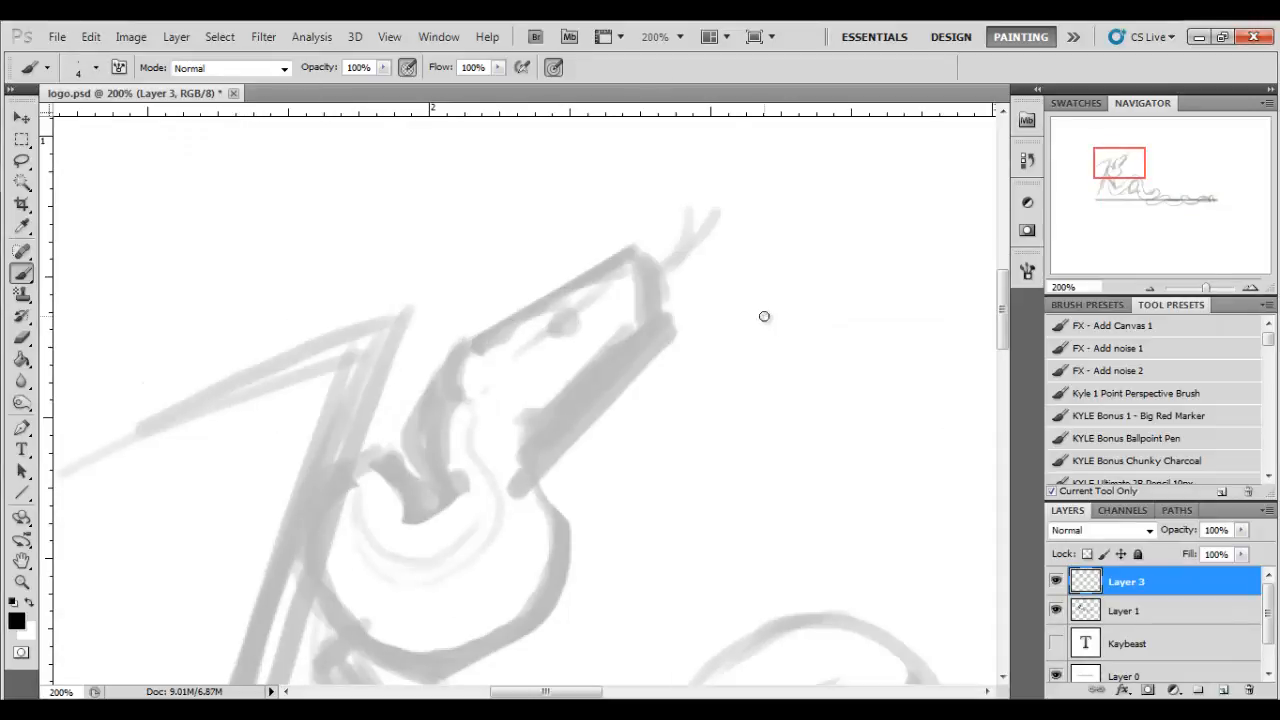
Ink the snake's head, neck and coil in black, erasing a stray coil stroke
{"action": "left_click_drag", "start_coordinate": [570, 290], "coordinate": [476, 414]}
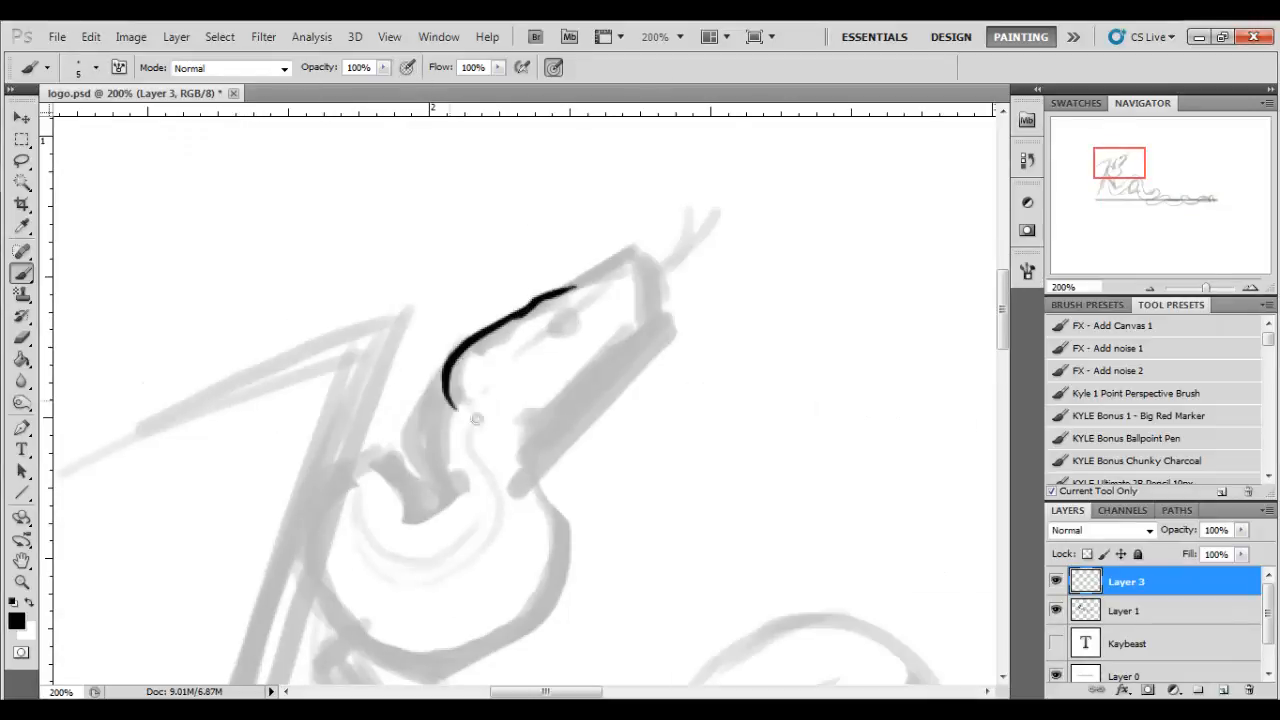
{"action": "left_click_drag", "start_coordinate": [530, 296], "coordinate": [650, 300]}
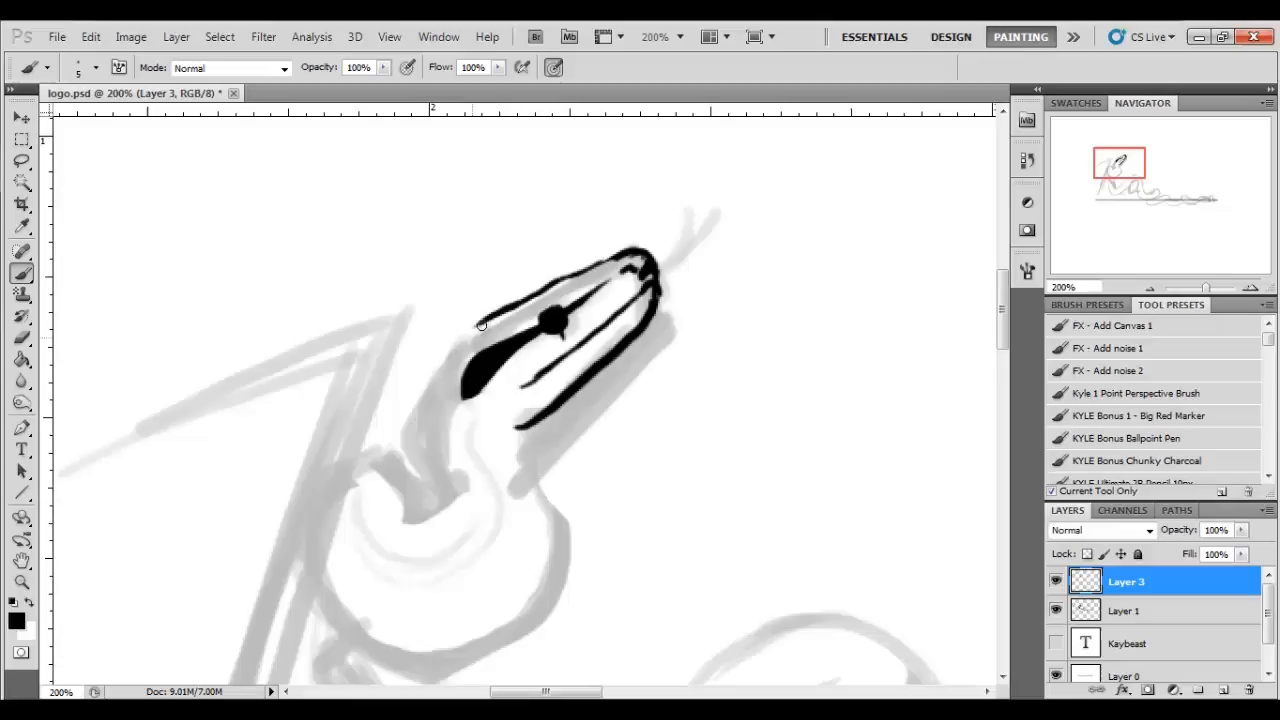
{"action": "left_click_drag", "start_coordinate": [480, 324], "coordinate": [692, 248]}
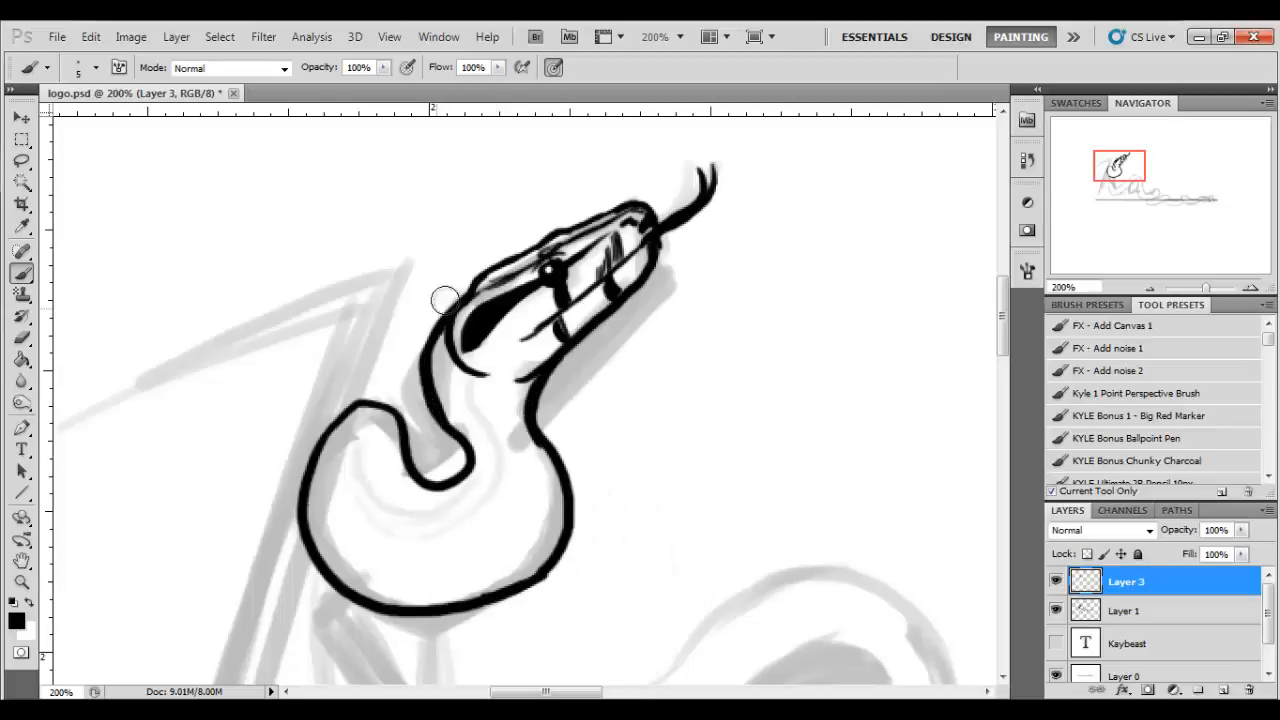
{"action": "left_click_drag", "start_coordinate": [444, 300], "coordinate": [420, 362]}
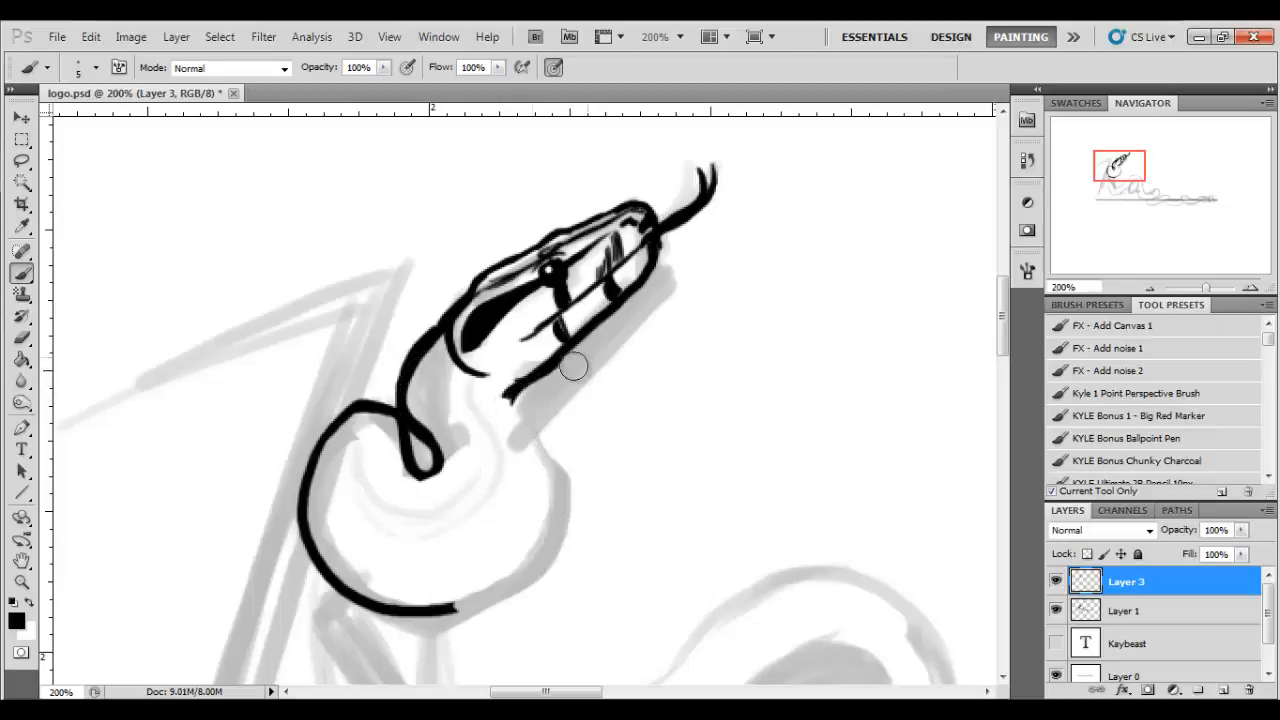
Redraw the coil outline smoothly and ink the body further along the word
{"action": "left_click_drag", "start_coordinate": [576, 368], "coordinate": [312, 464]}
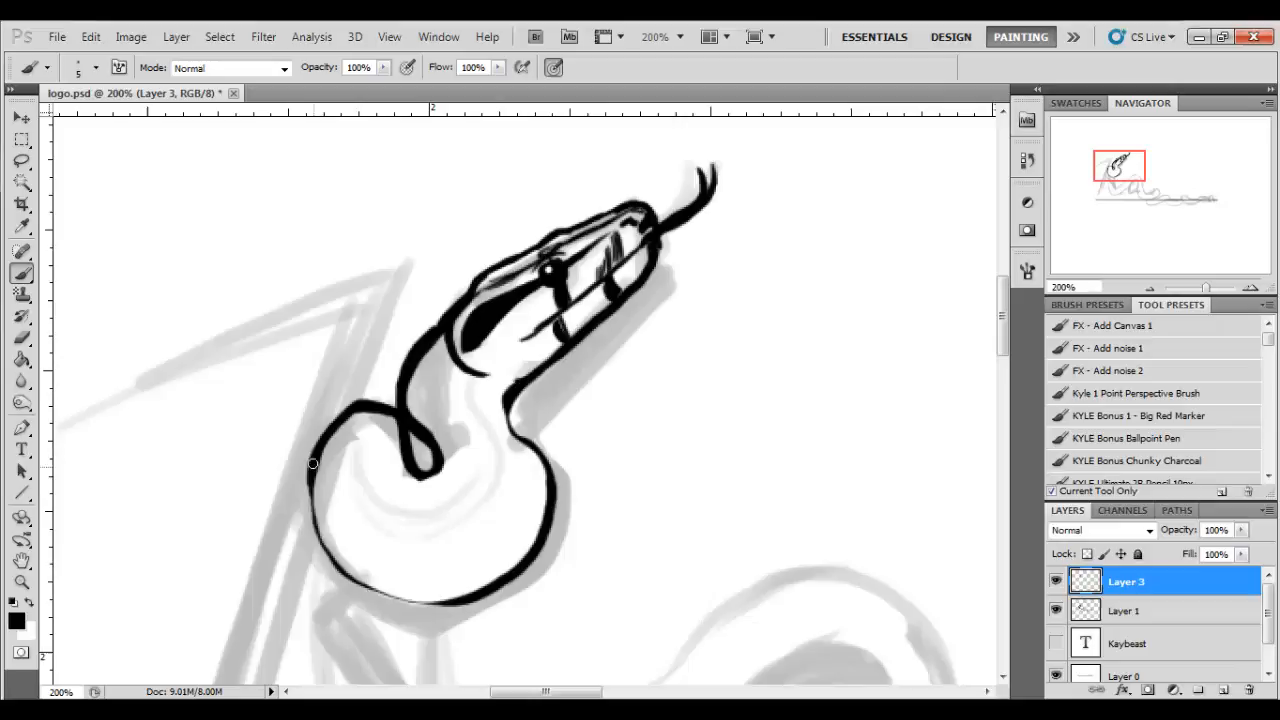
{"action": "scroll", "scroll_direction": "down", "scroll_amount": 3}
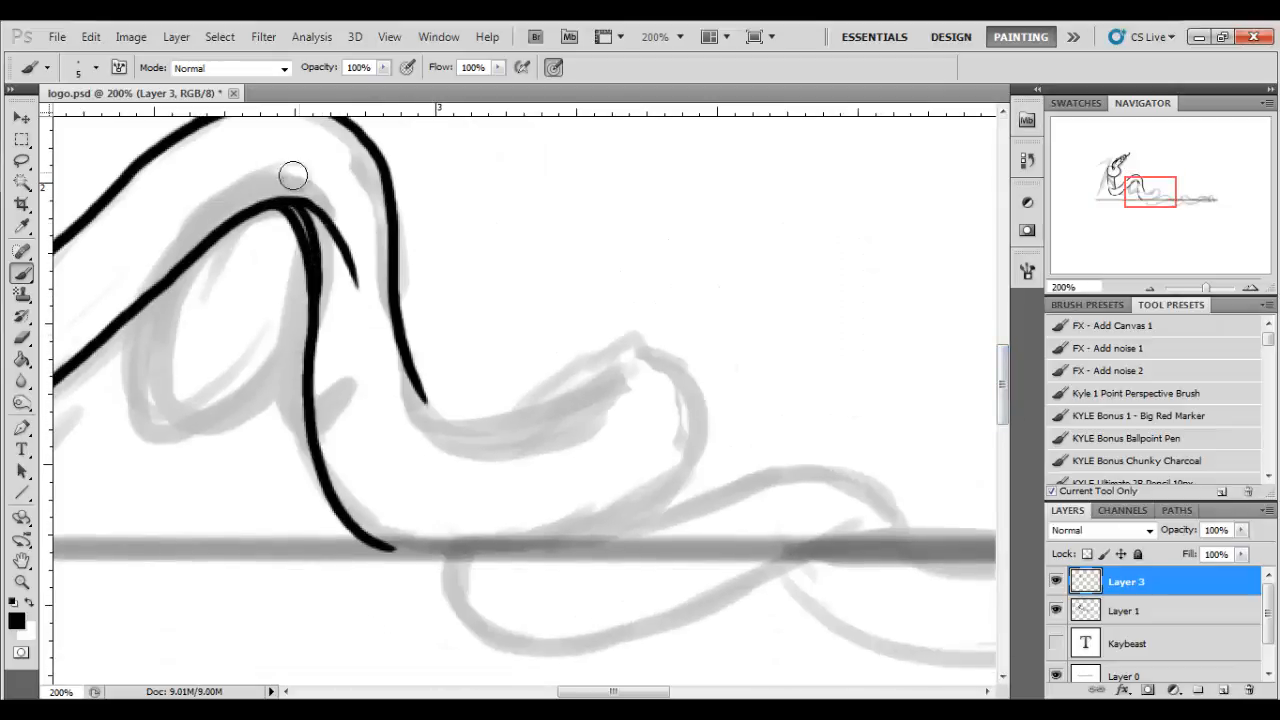
{"action": "left_click_drag", "start_coordinate": [292, 176], "coordinate": [490, 448]}
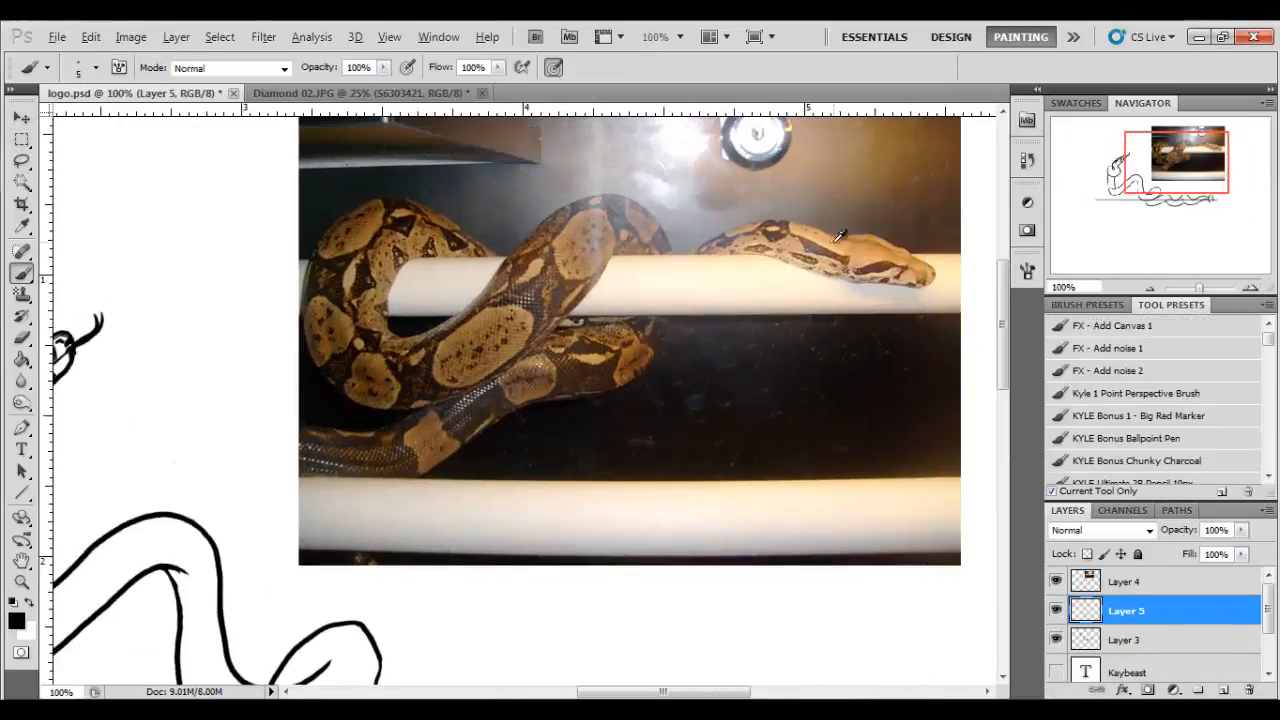
Sample two skin colours from the boa reference photo with the Eyedropper
{"action": "left_click", "coordinate": [1124, 580]}
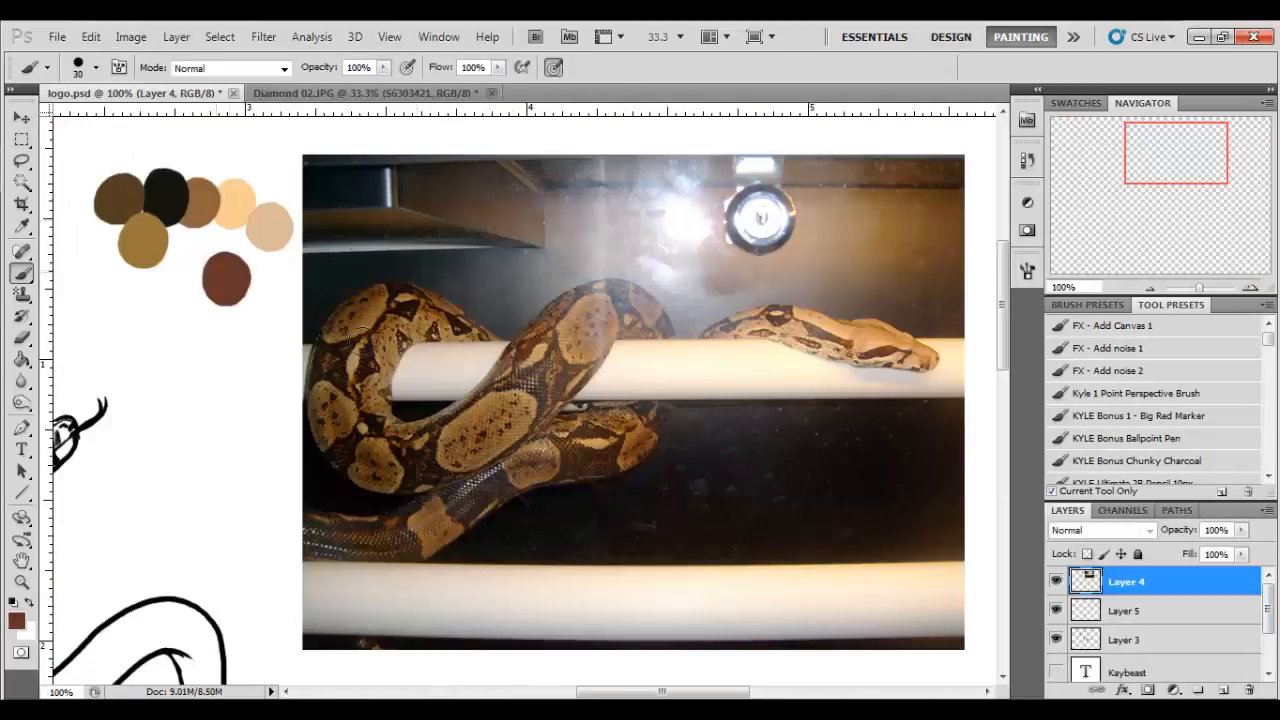
{"action": "left_click", "coordinate": [360, 92]}
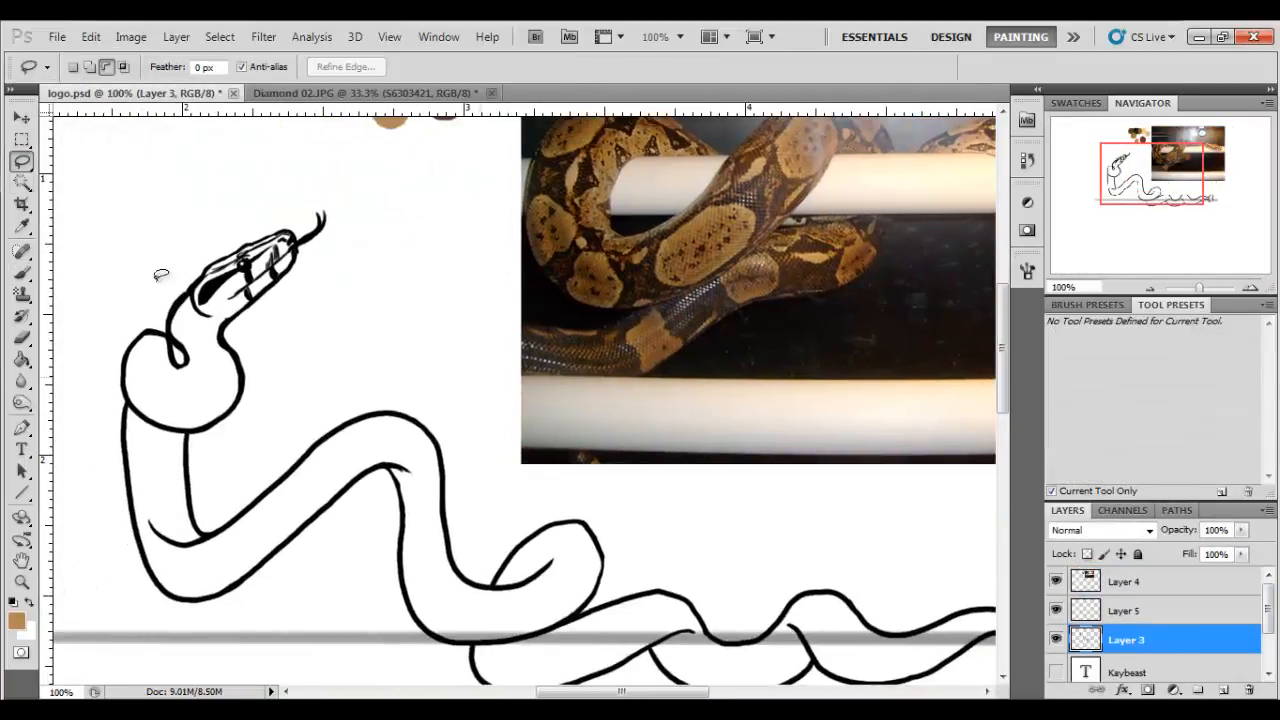
Paint tan fill along the snake's body edge, working across separate layers
{"action": "left_click", "coordinate": [1124, 610]}
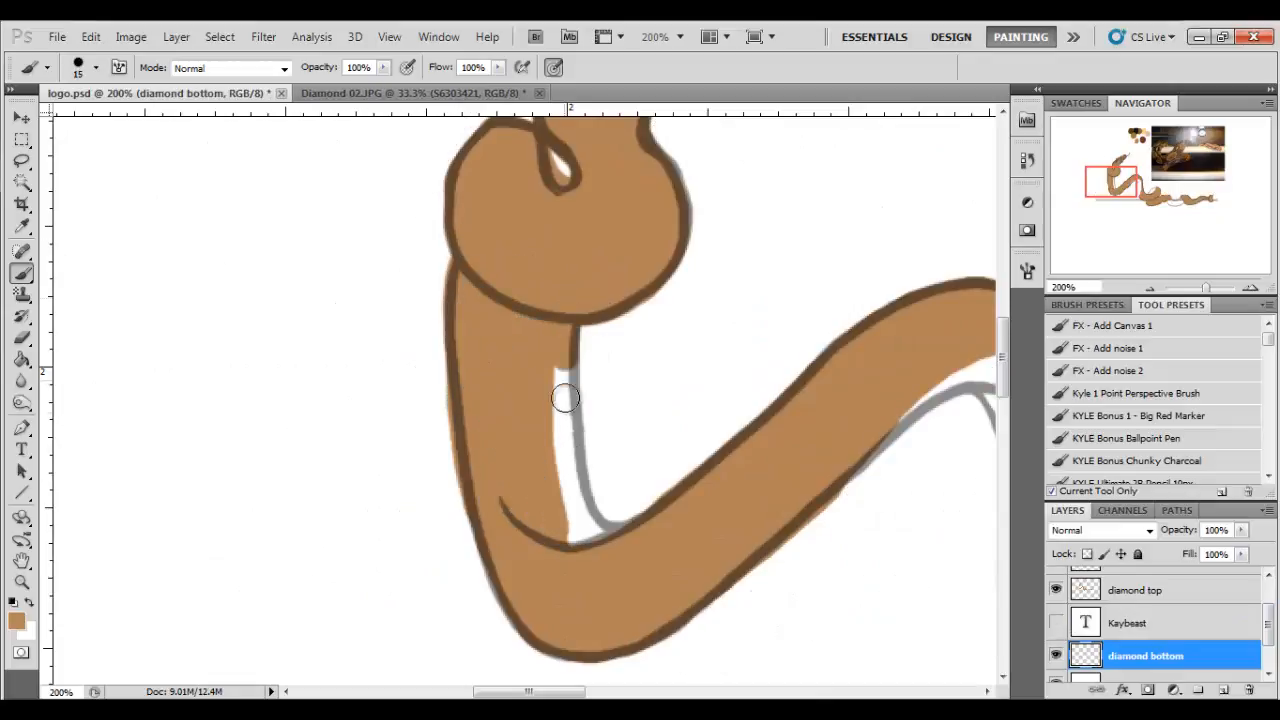
{"action": "left_click_drag", "start_coordinate": [564, 398], "coordinate": [480, 668]}
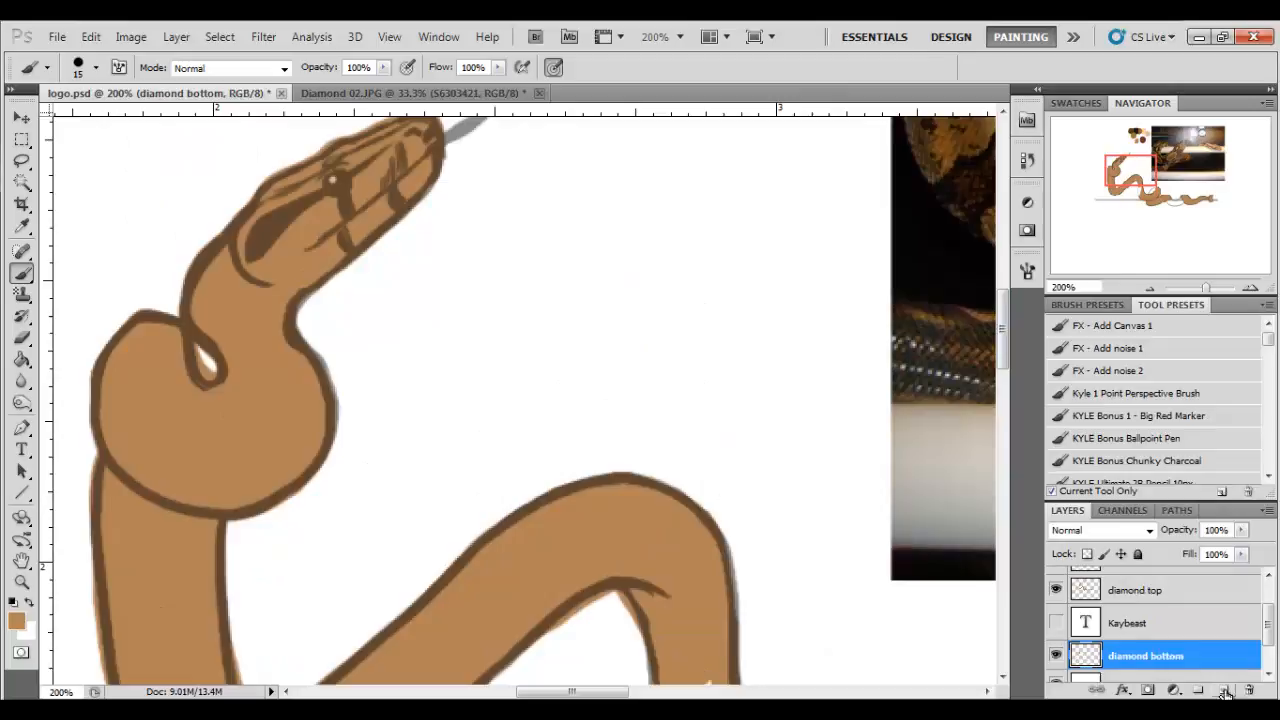
{"action": "left_click", "coordinate": [1224, 690]}
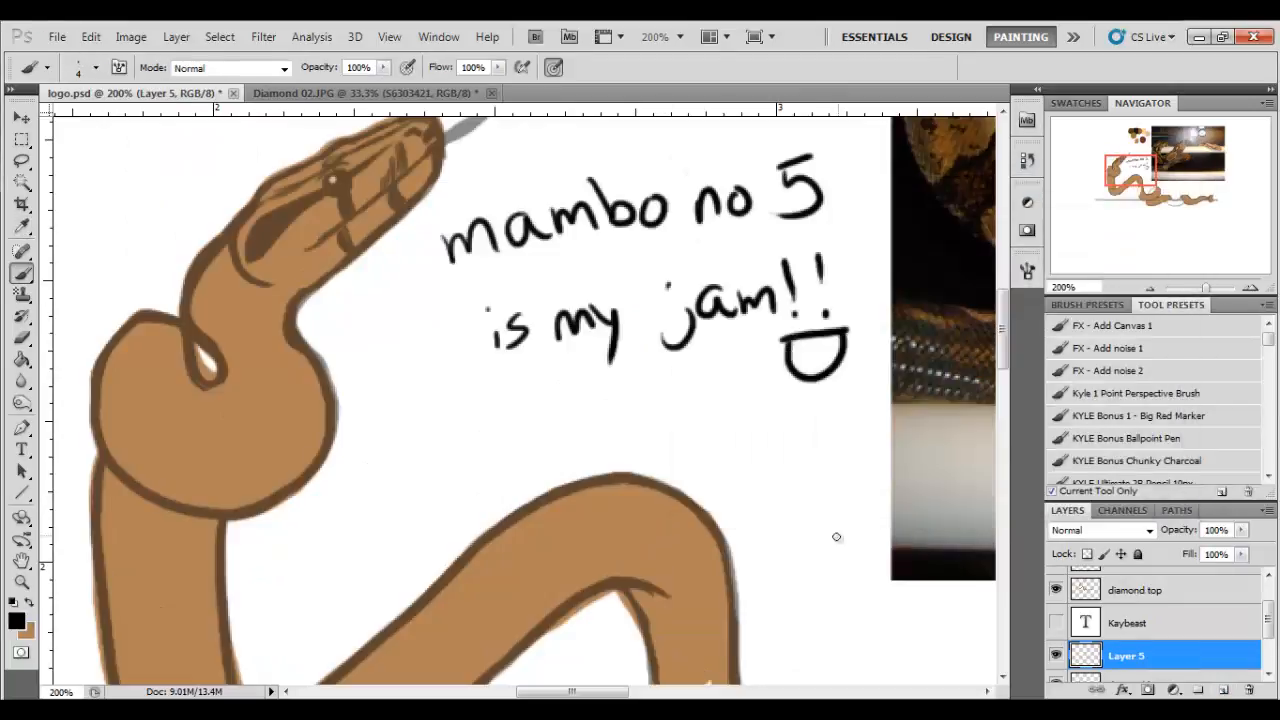
{"action": "left_click", "coordinate": [1144, 610]}
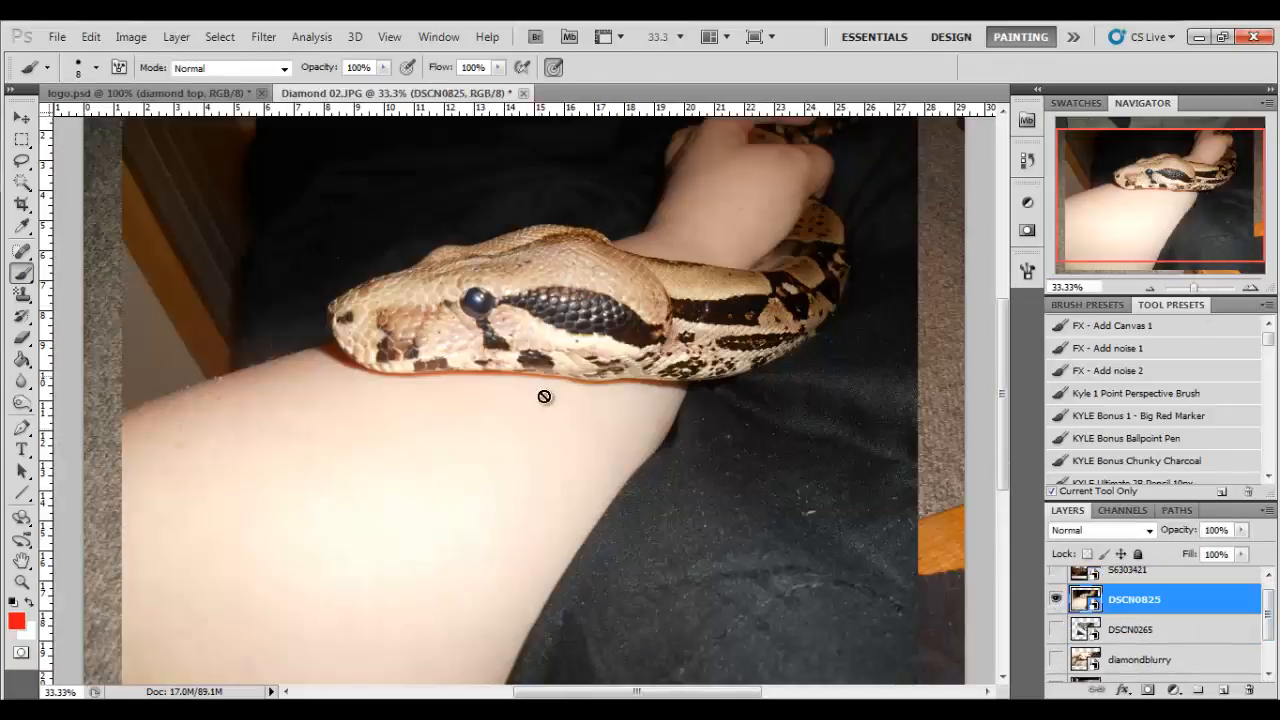
Compare with the boa photo and paint lighter tan shading on the snake's body
{"action": "left_click", "coordinate": [150, 94]}
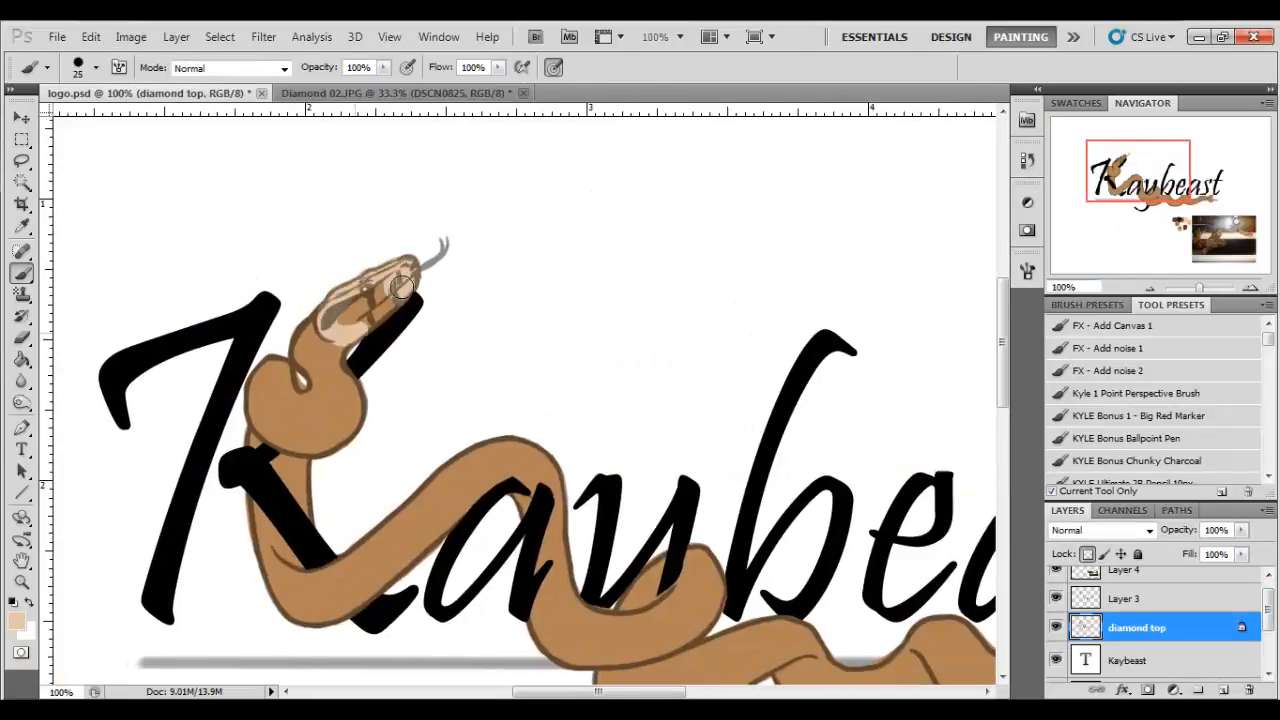
{"action": "left_click", "coordinate": [390, 94]}
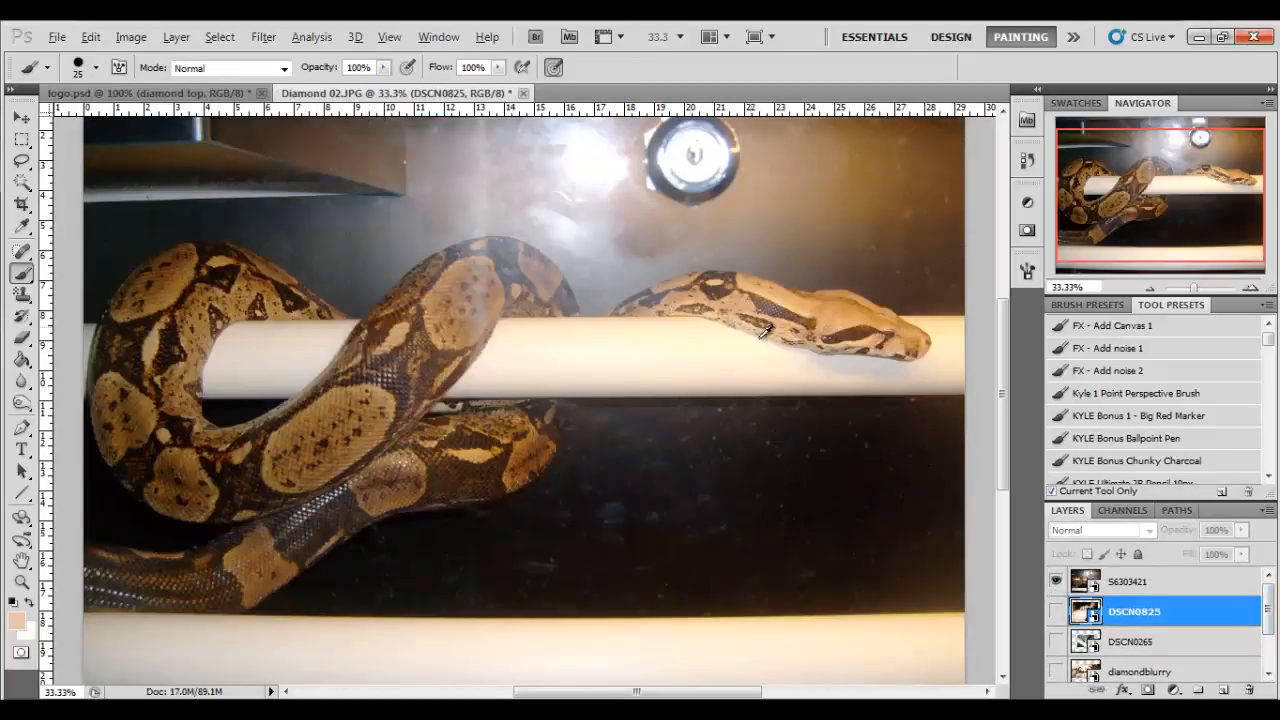
{"action": "left_click", "coordinate": [130, 94]}
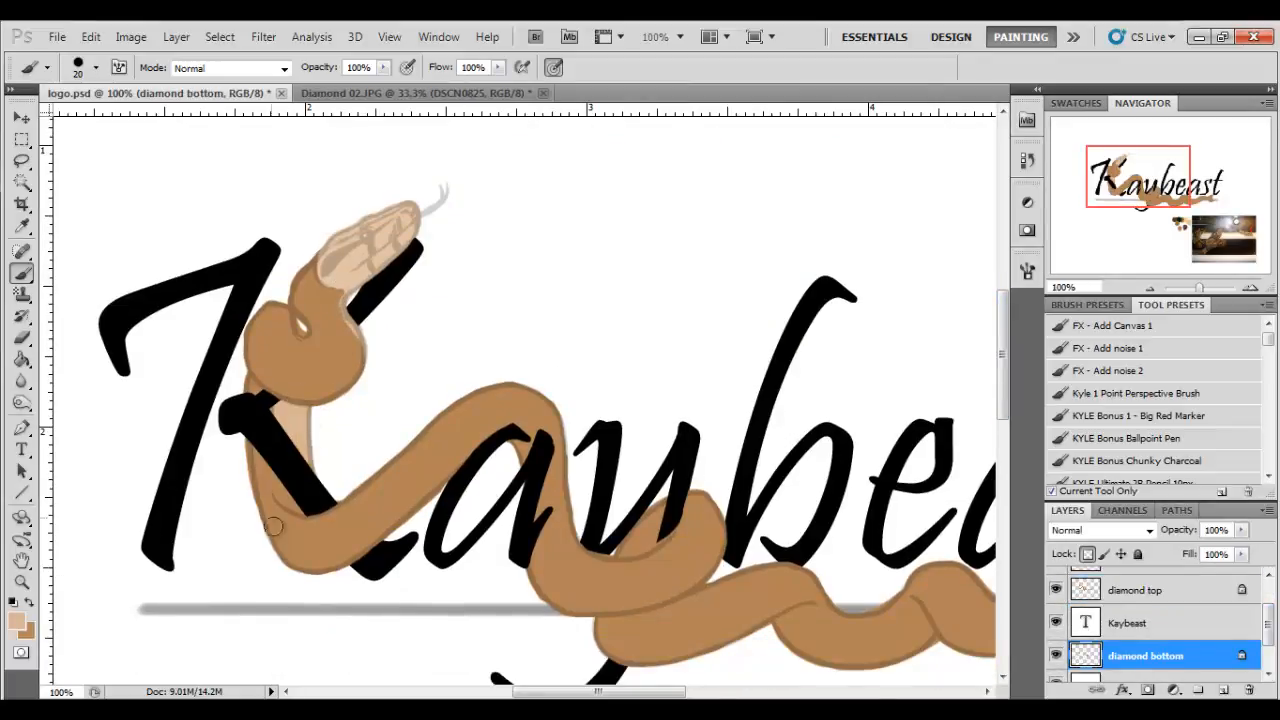
{"action": "left_click", "coordinate": [1136, 588]}
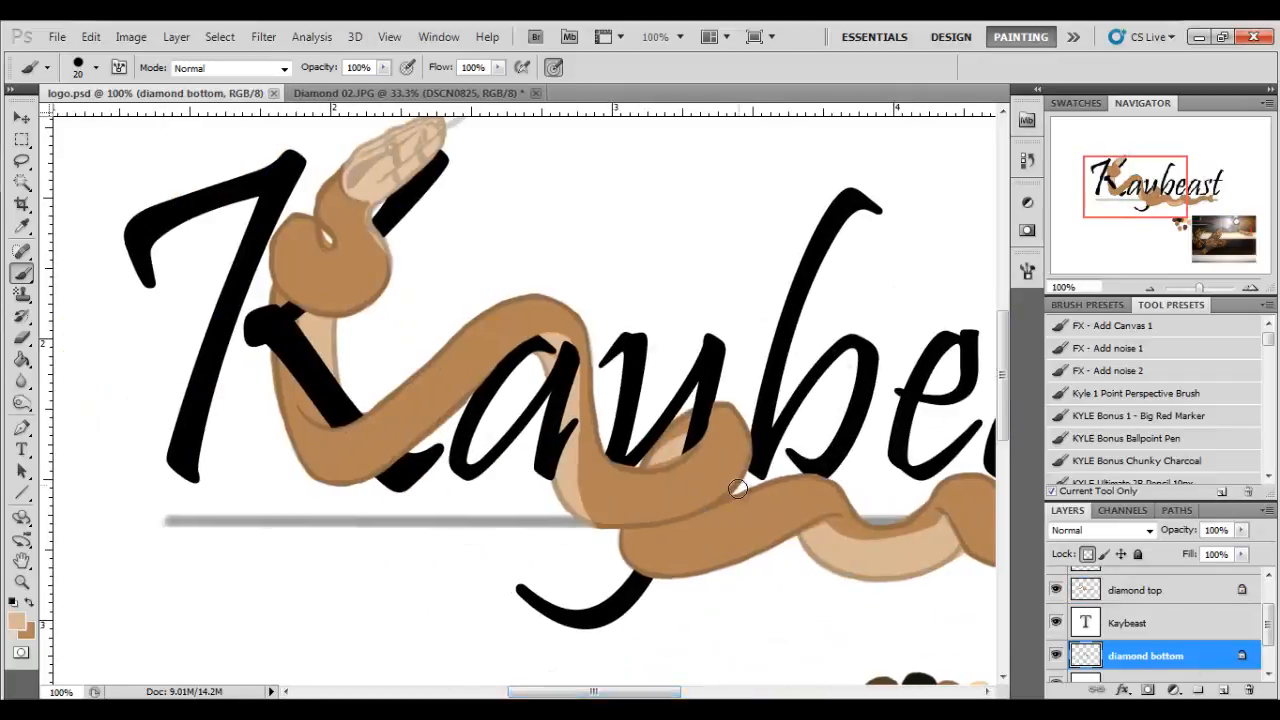
{"action": "scroll", "scroll_direction": "down", "scroll_amount": 3}
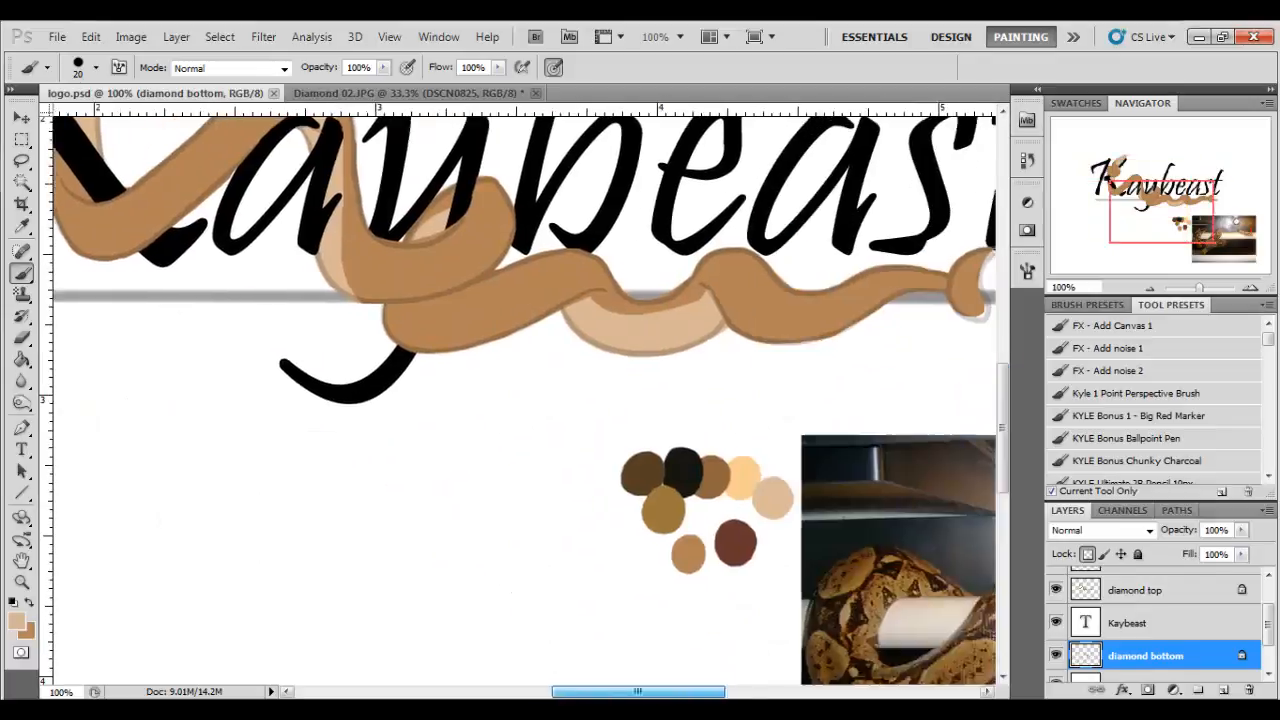
{"action": "scroll", "scroll_direction": "down", "scroll_amount": 3}
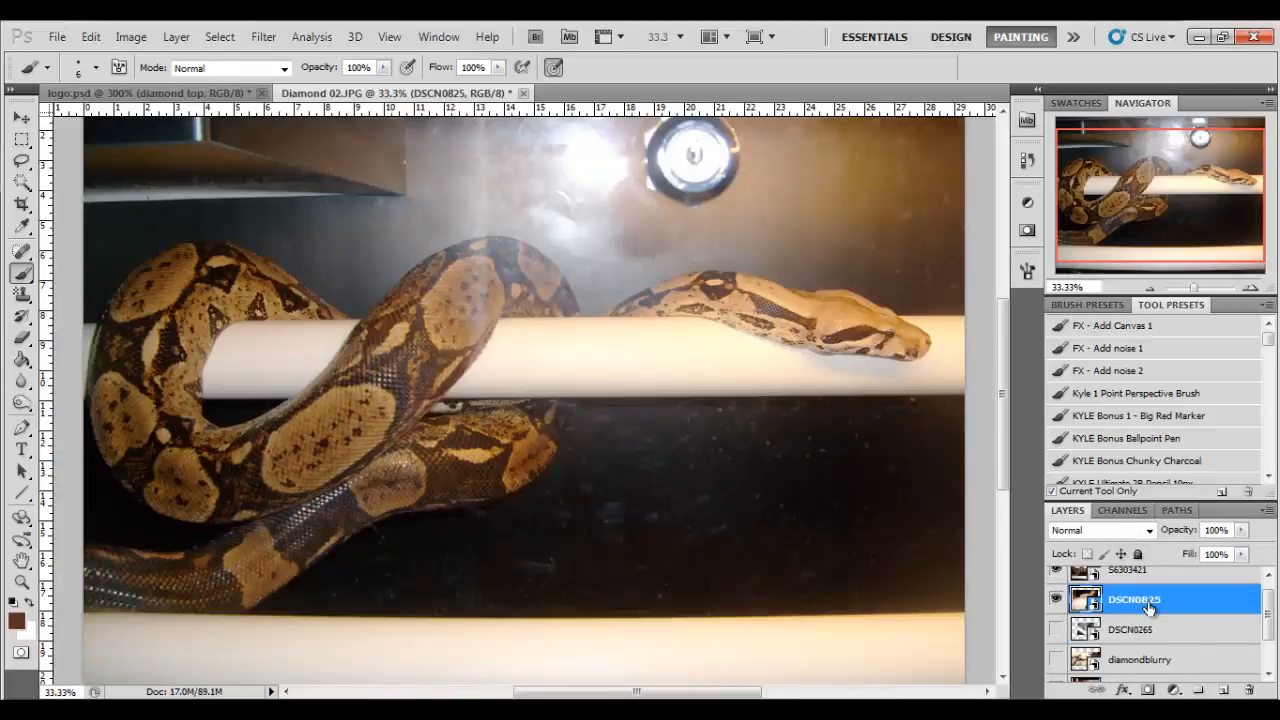
{"action": "left_click", "coordinate": [144, 94]}
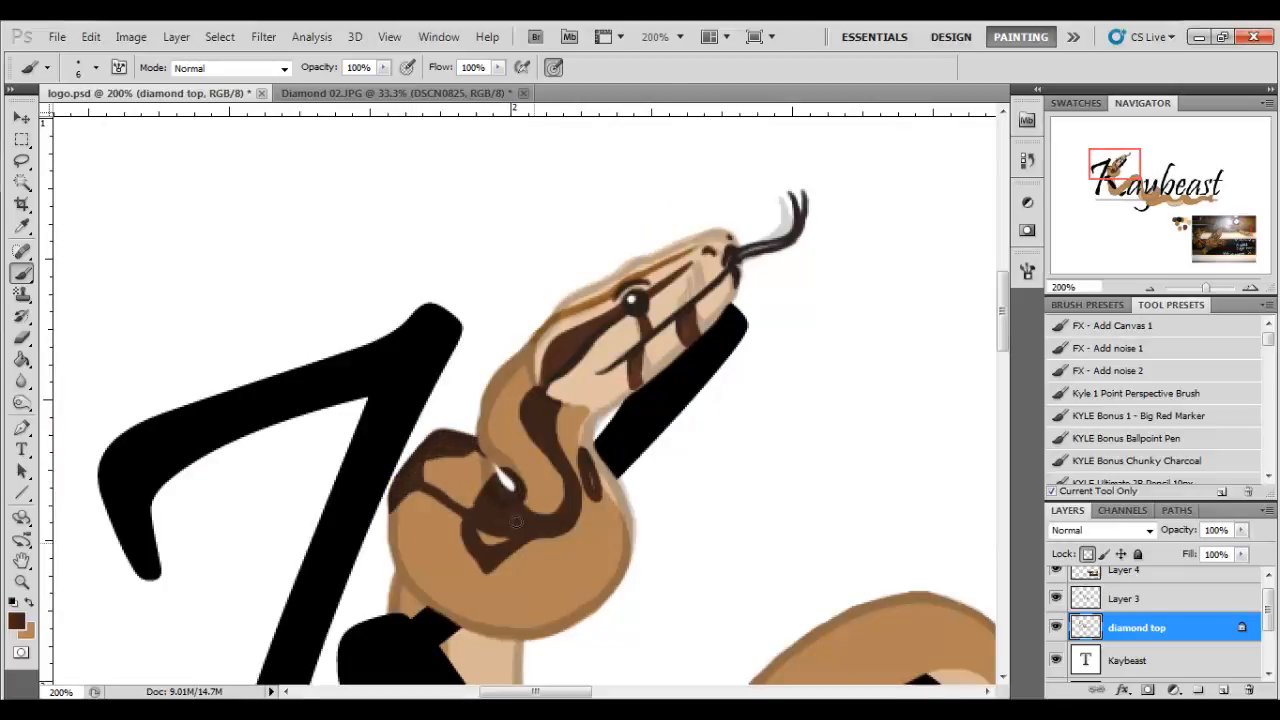
Brush dark brown diamond markings onto the snake's neck and upper coil
{"action": "scroll", "scroll_direction": "down", "scroll_amount": 3}
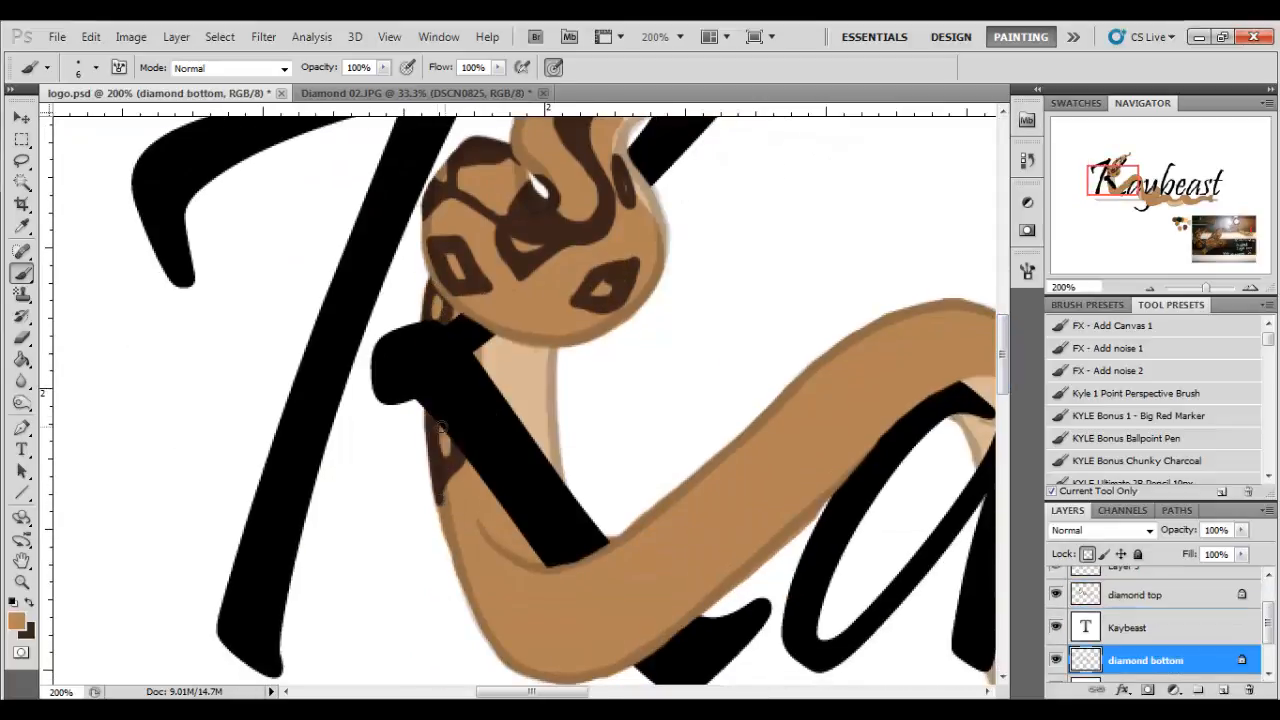
{"action": "left_click", "coordinate": [460, 500]}
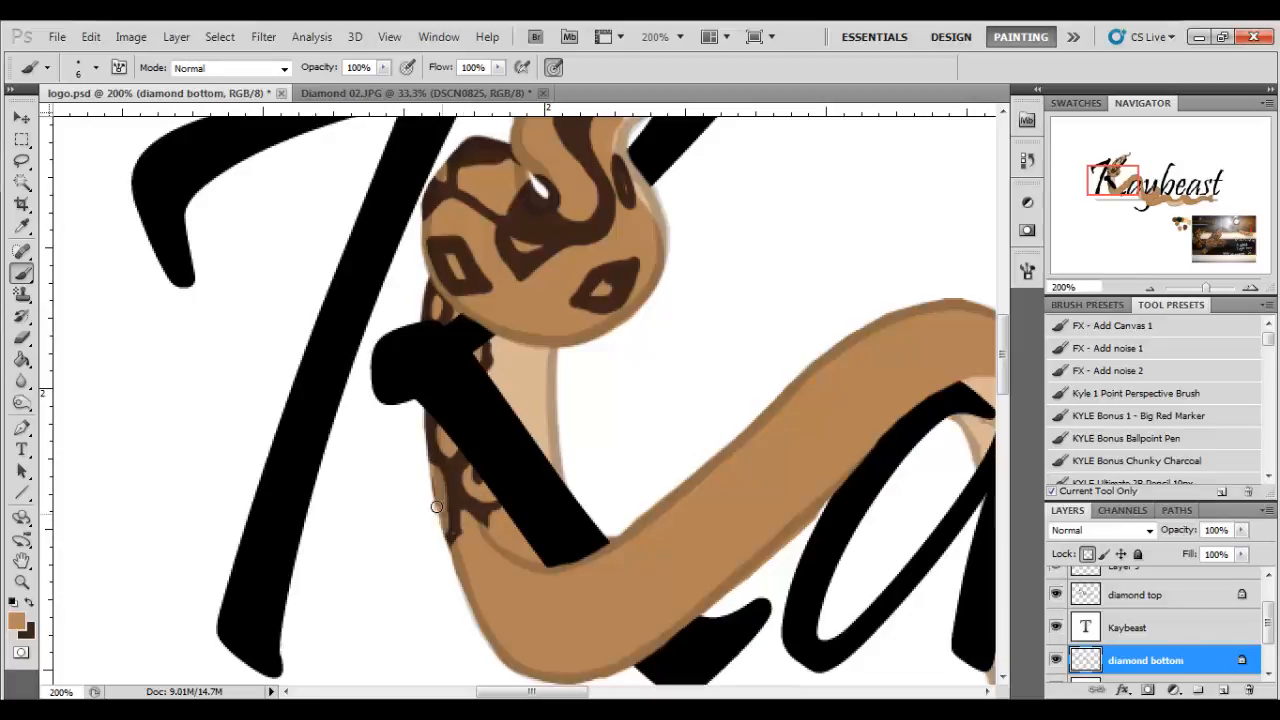
{"action": "left_click", "coordinate": [1136, 594]}
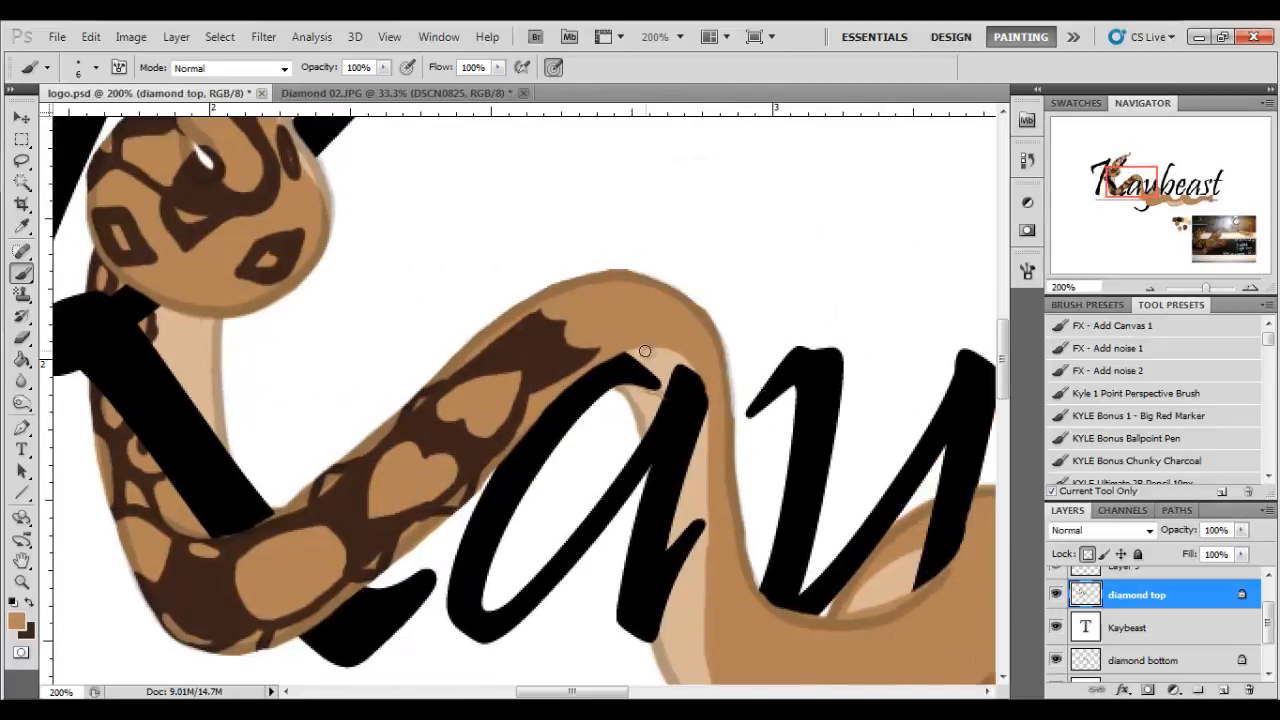
Extend dark diamond patches and speckles along the body beneath the letters
{"action": "left_click", "coordinate": [390, 94]}
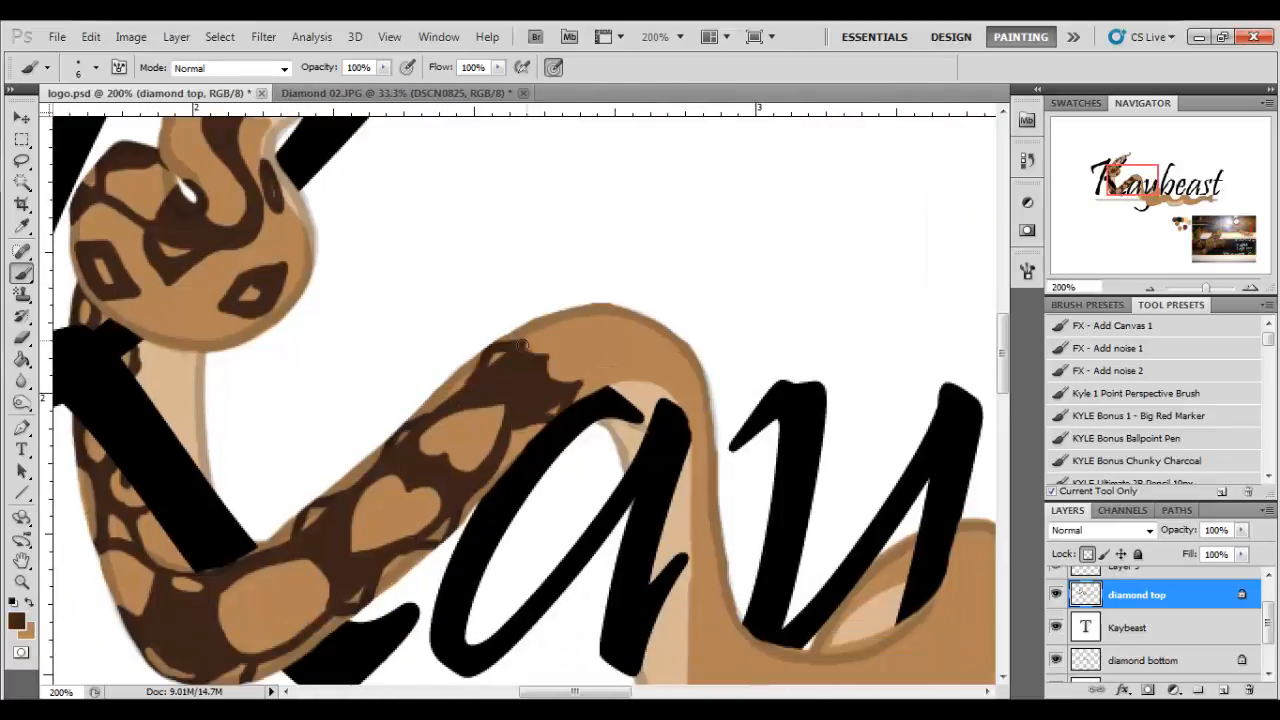
{"action": "scroll", "scroll_direction": "down", "scroll_amount": 3}
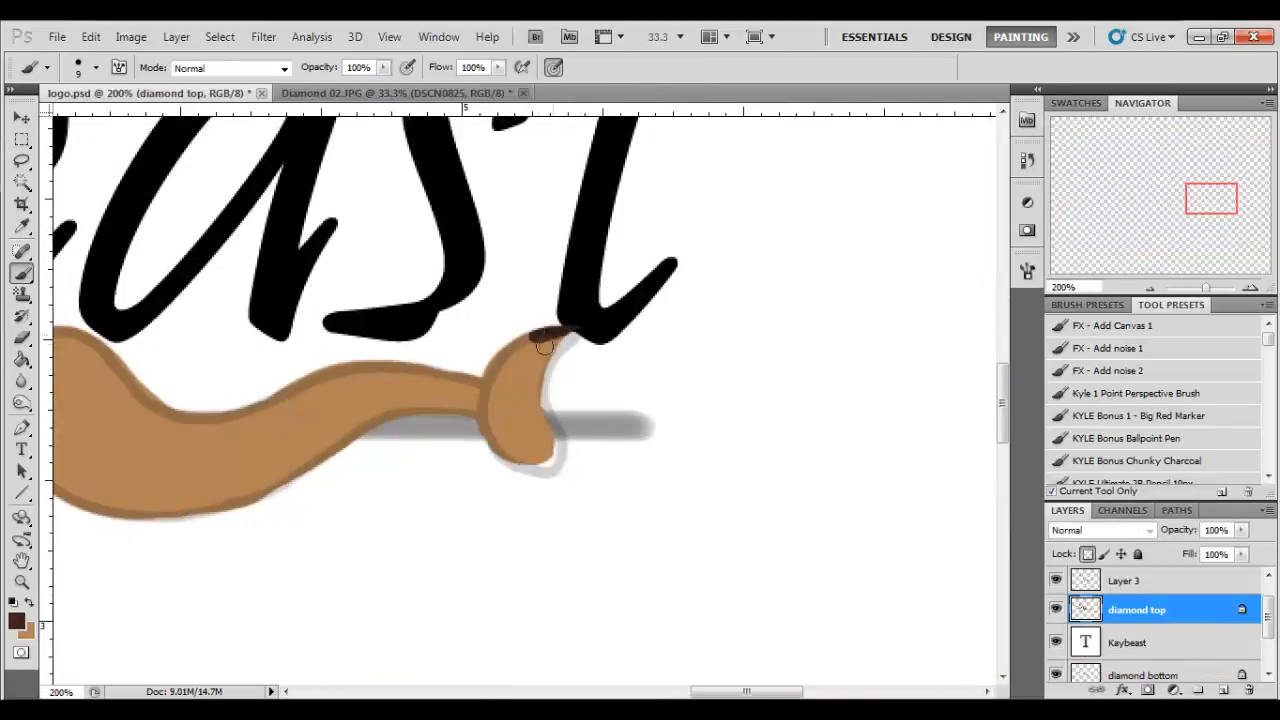
{"action": "left_click_drag", "start_coordinate": [544, 344], "coordinate": [510, 410]}
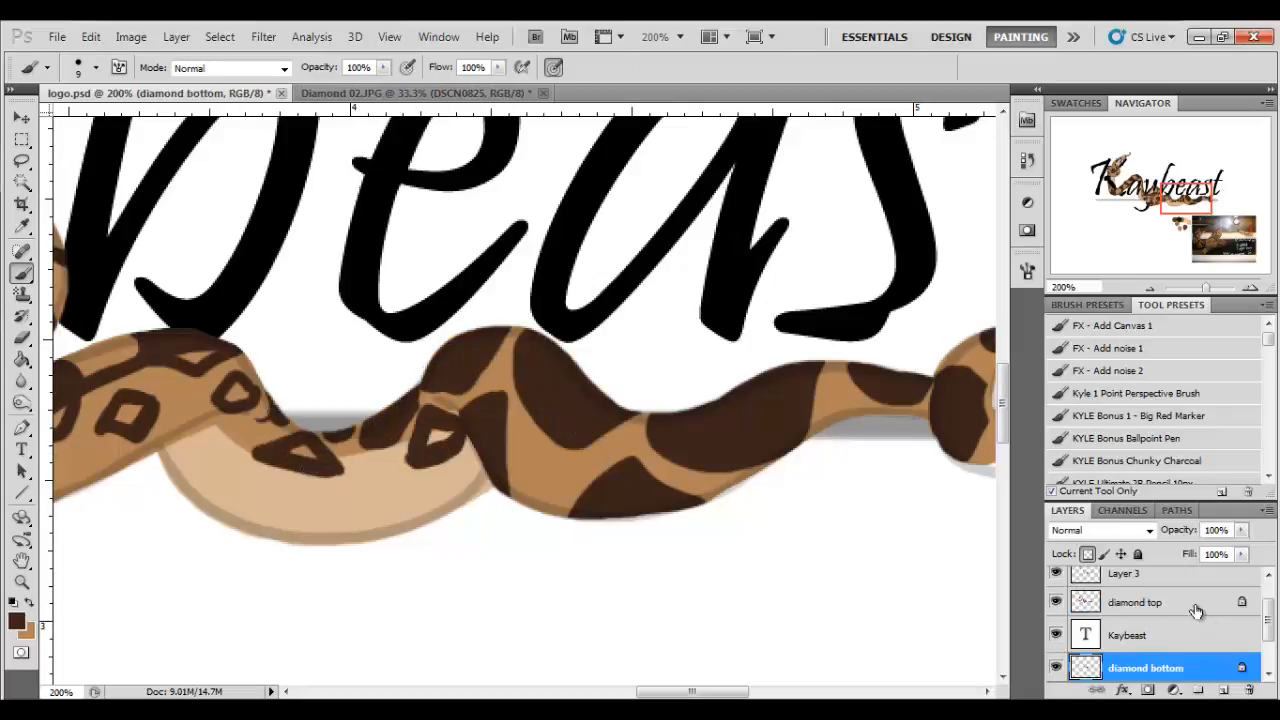
{"action": "left_click", "coordinate": [1136, 600]}
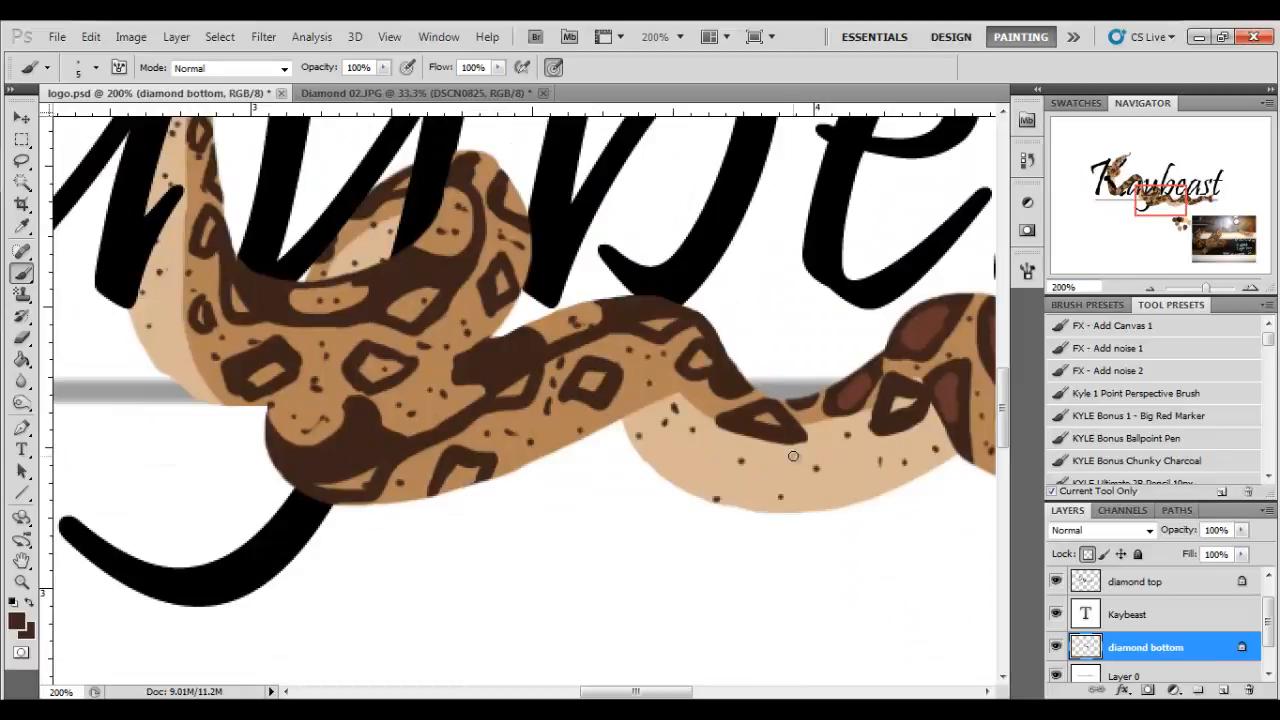
Finish the snake shading, add the black underline and start a text box below the logo
{"action": "left_click", "coordinate": [1136, 580]}
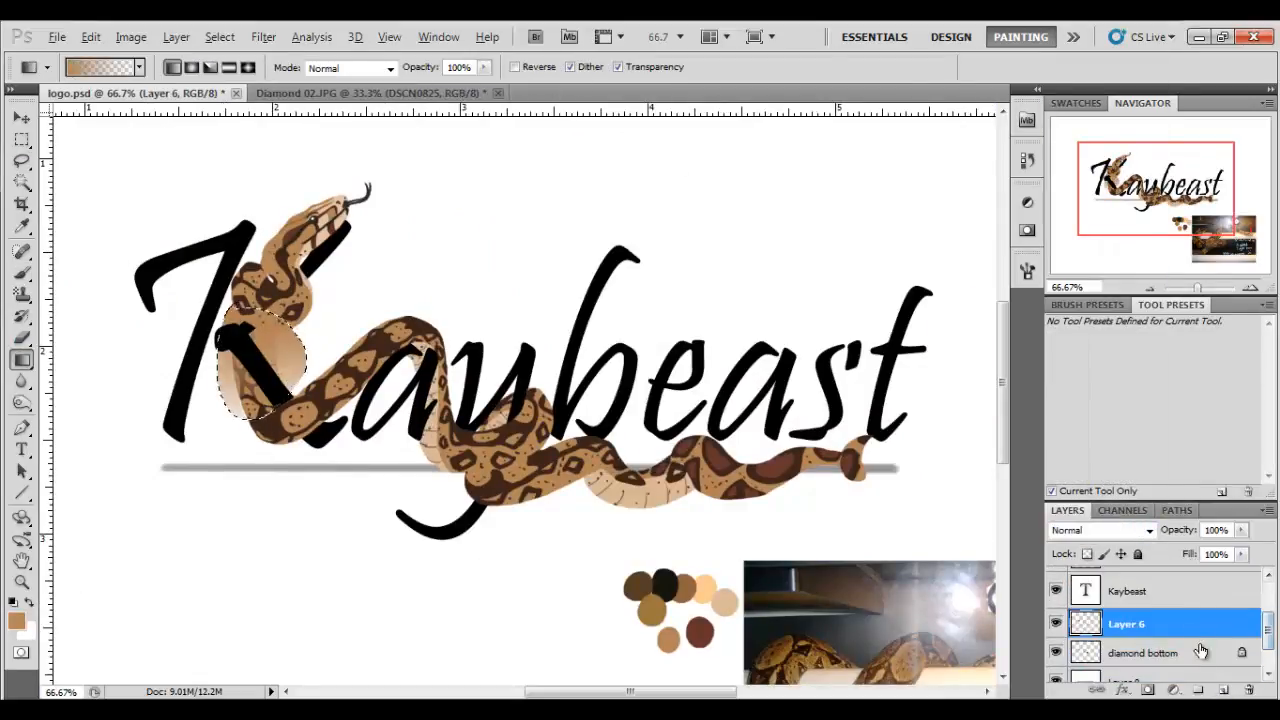
{"action": "left_click", "coordinate": [20, 620]}
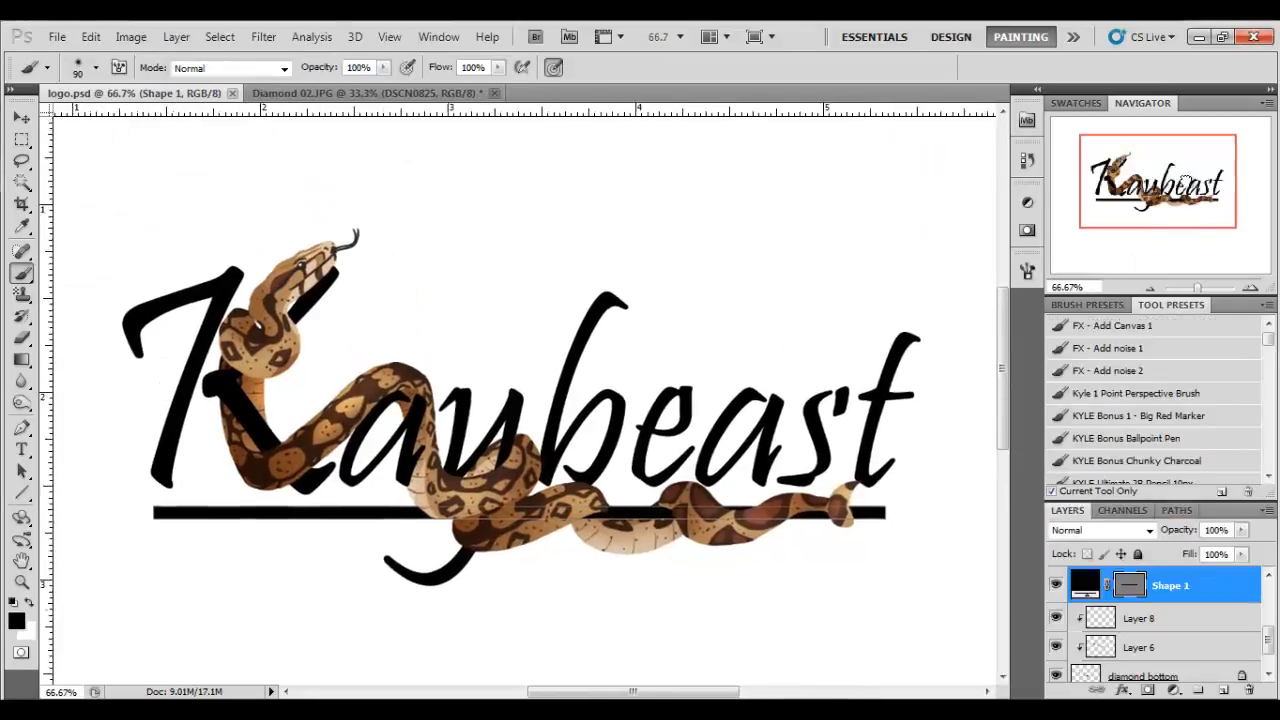
{"action": "left_click", "coordinate": [388, 36]}
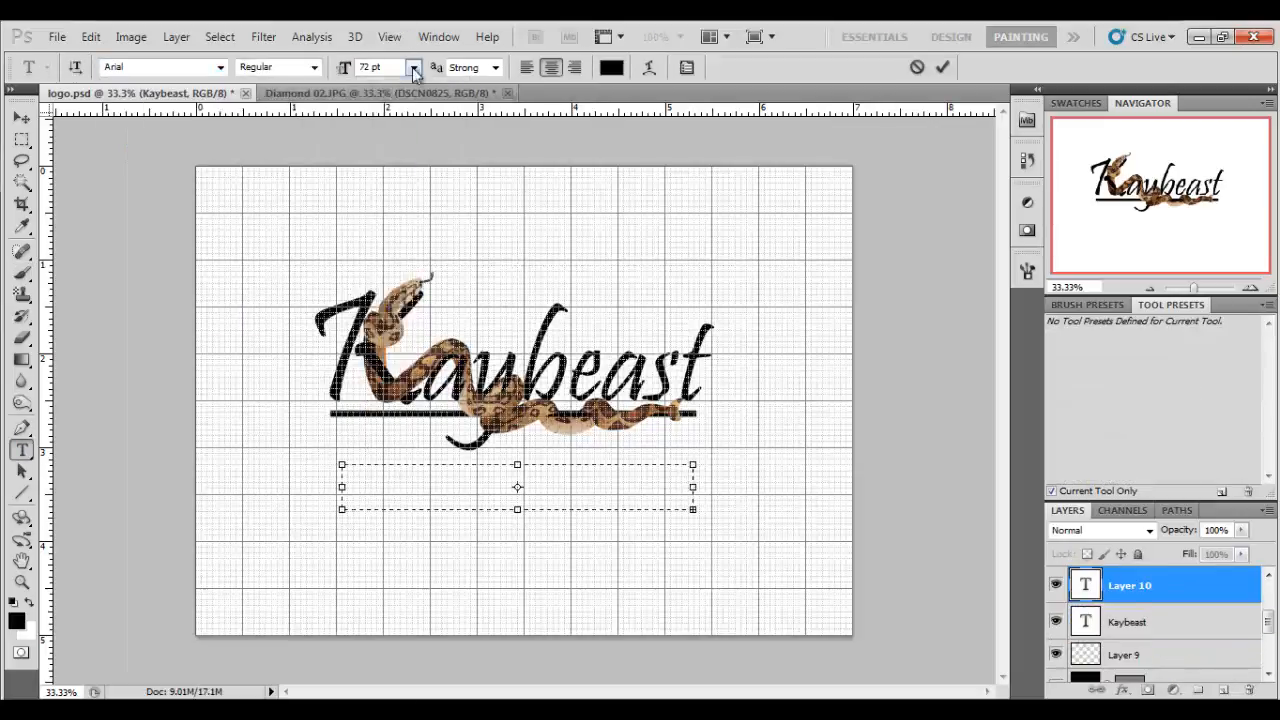
{"action": "type", "text": "The art of"}
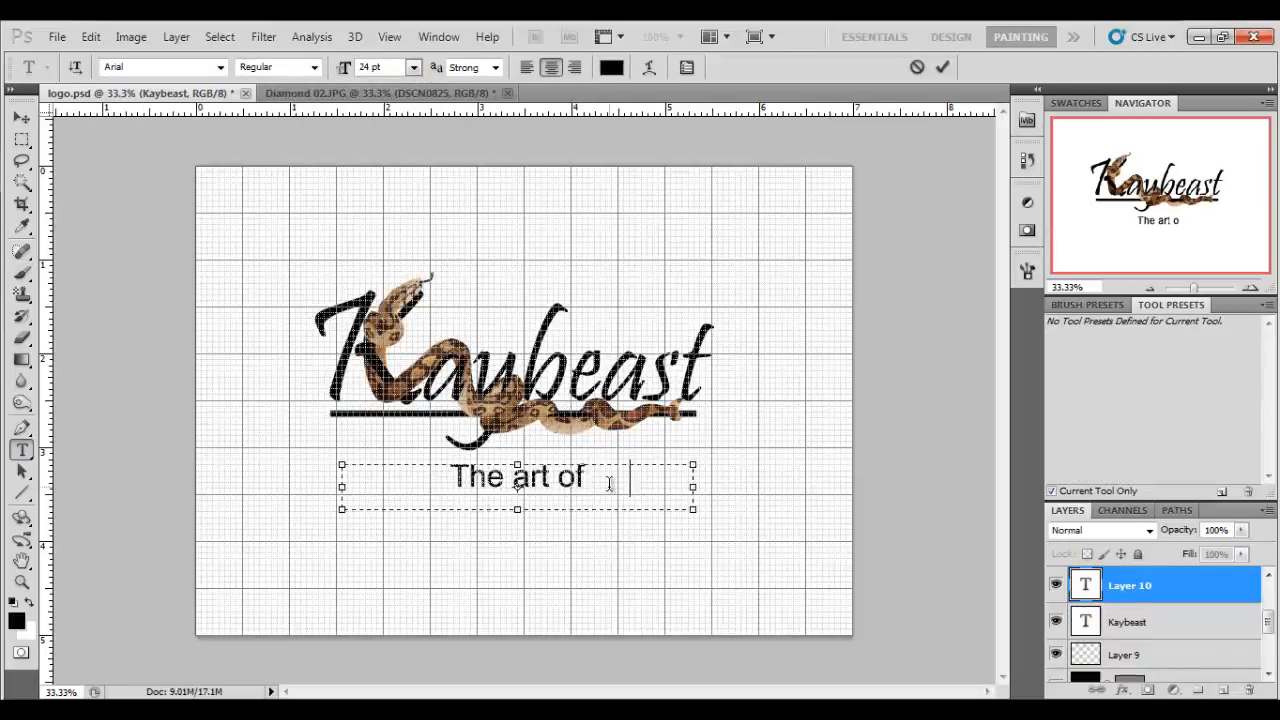
{"action": "type", "text": "Karon Keeney"}
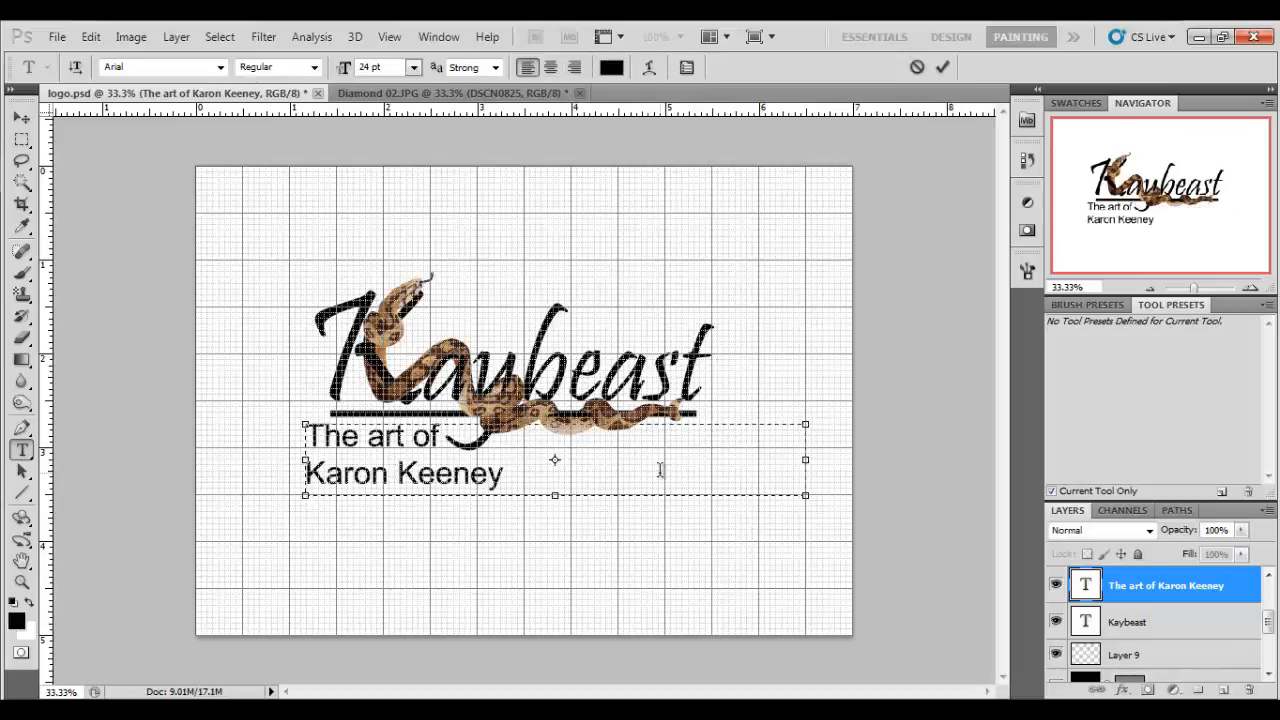
{"action": "left_click", "coordinate": [1128, 620]}
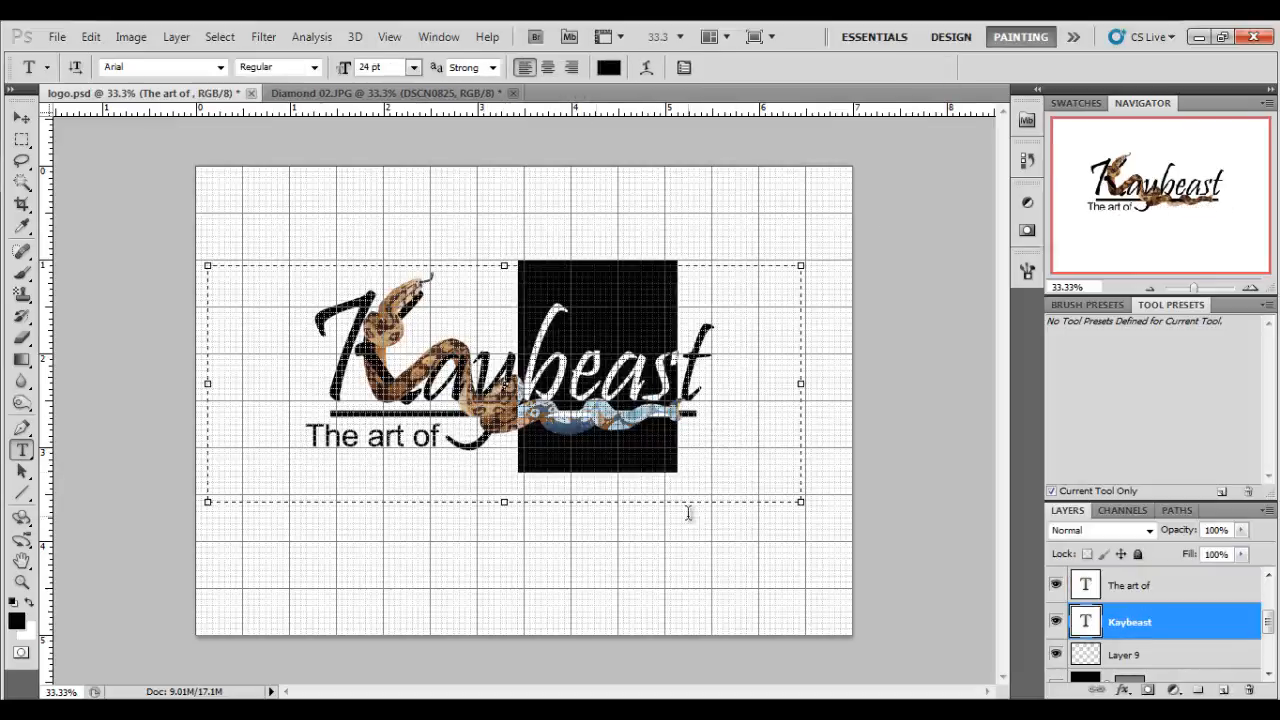